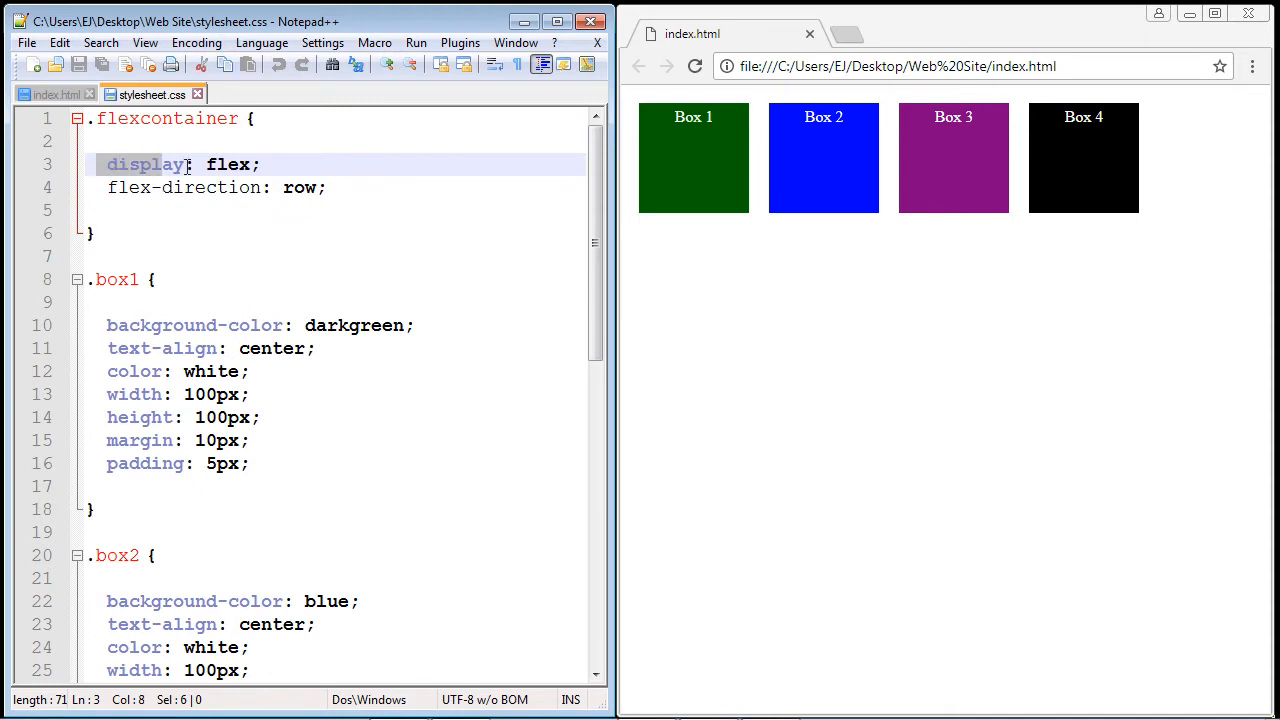
Review the index.html box divs, then return to stylesheet.css
left_click(130, 188)
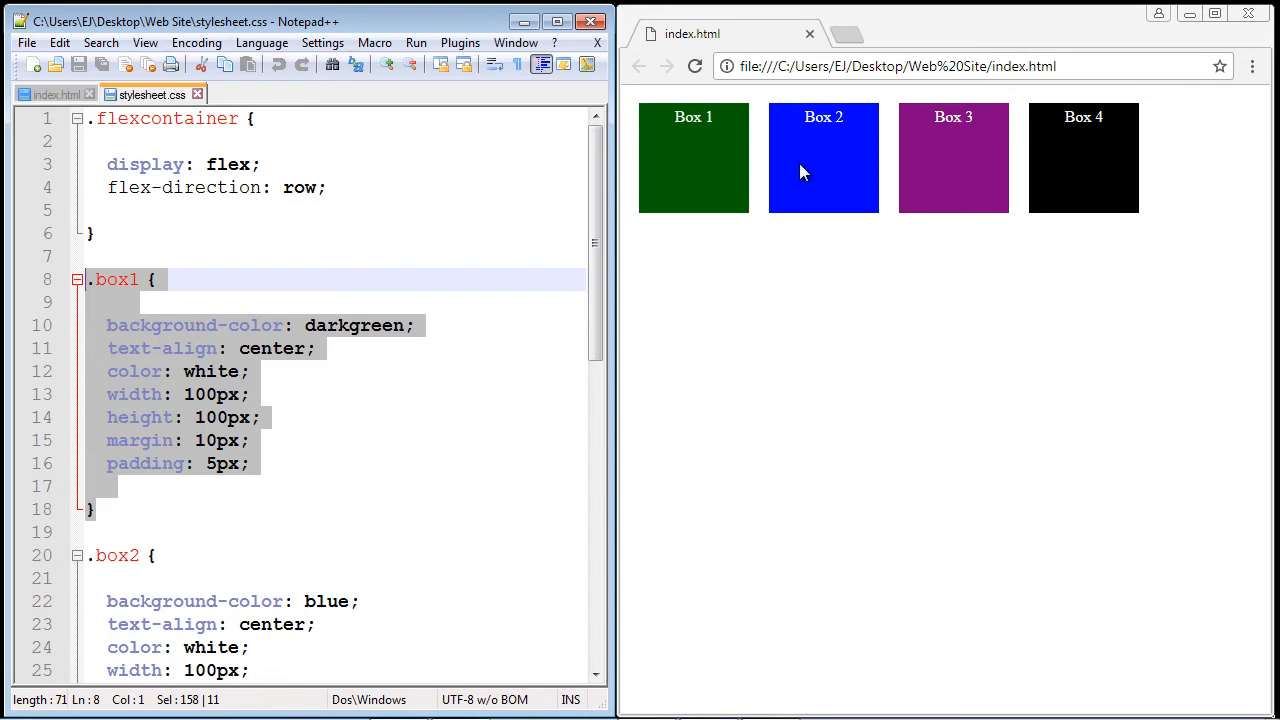
mouse_move(948, 172)
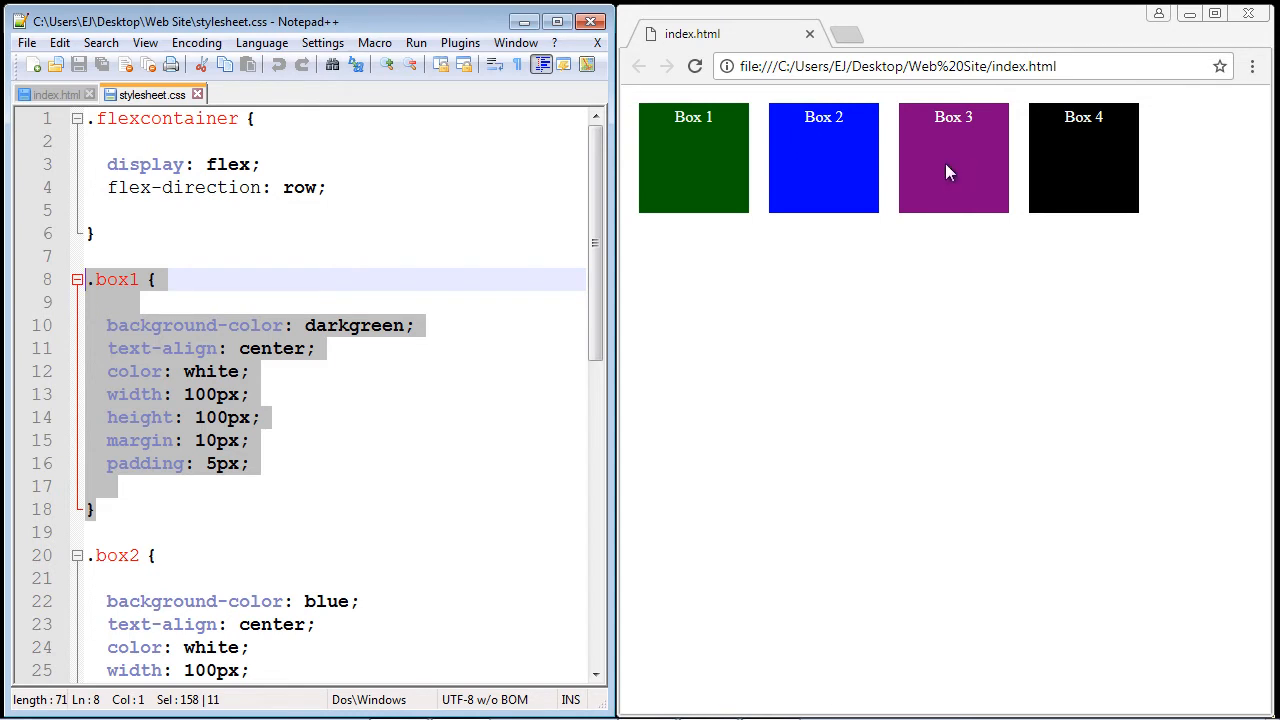
mouse_move(844, 162)
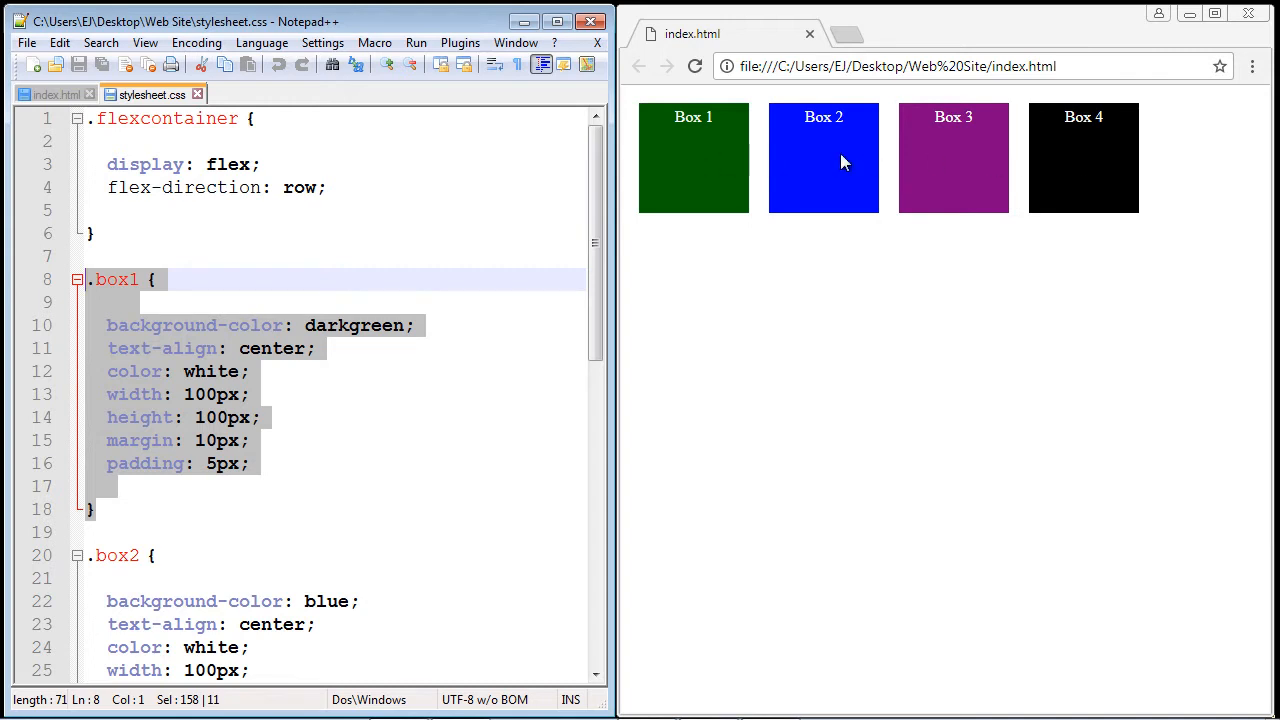
mouse_move(676, 180)
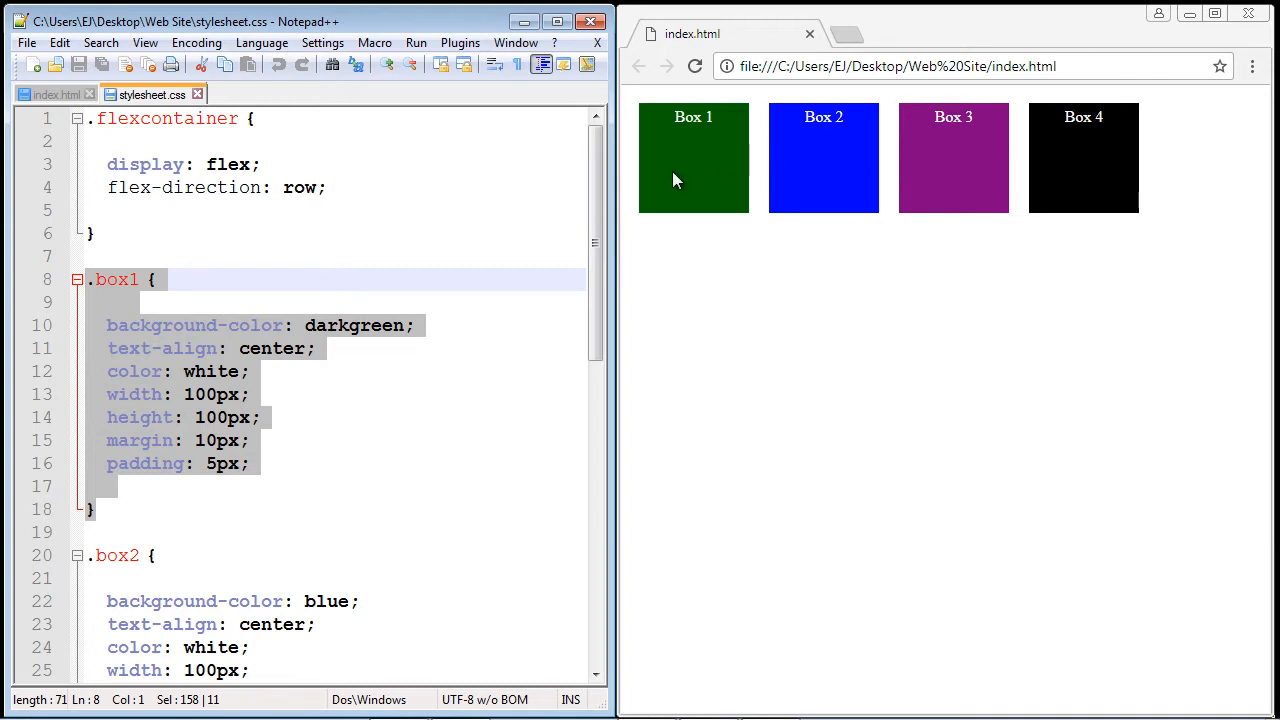
mouse_move(980, 216)
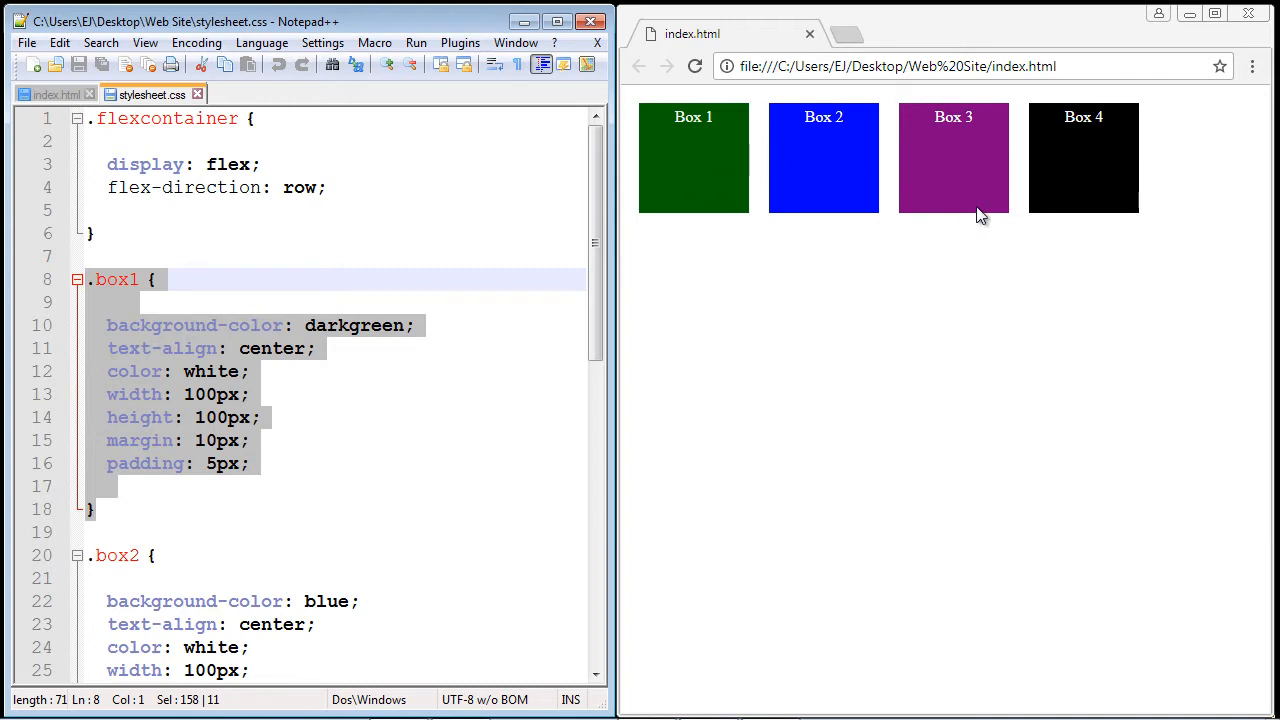
mouse_move(672, 172)
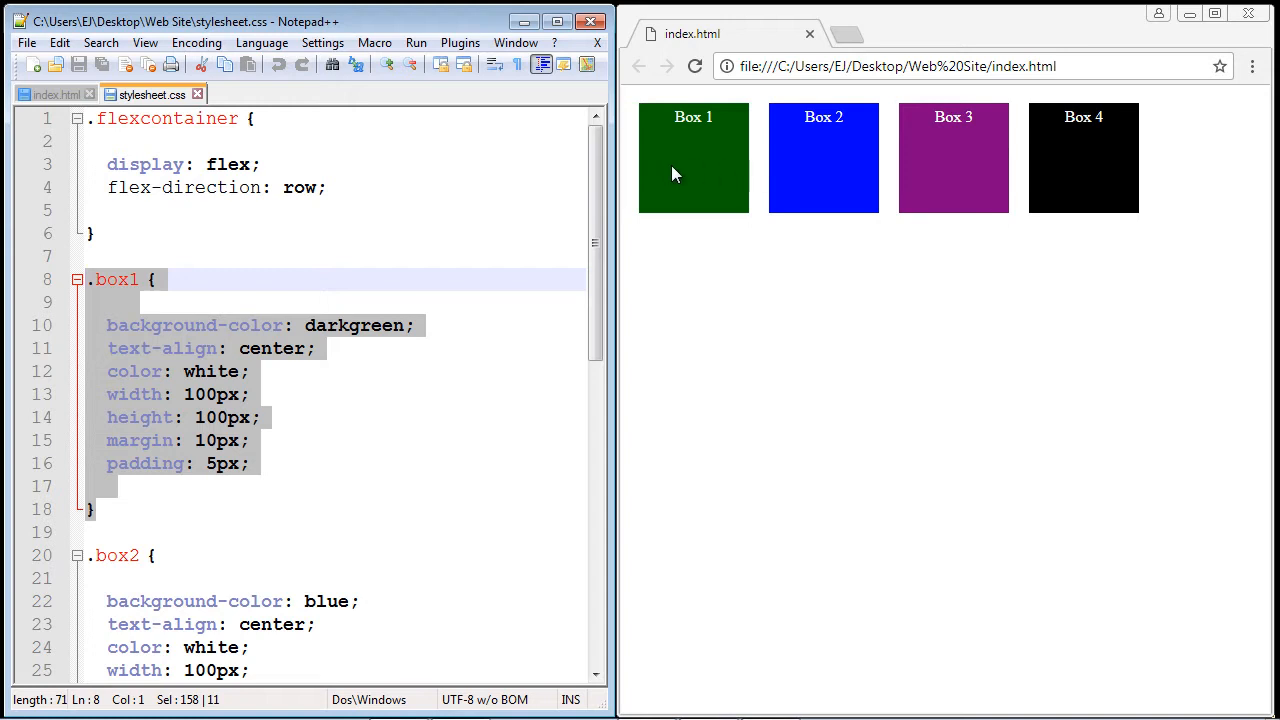
mouse_move(820, 174)
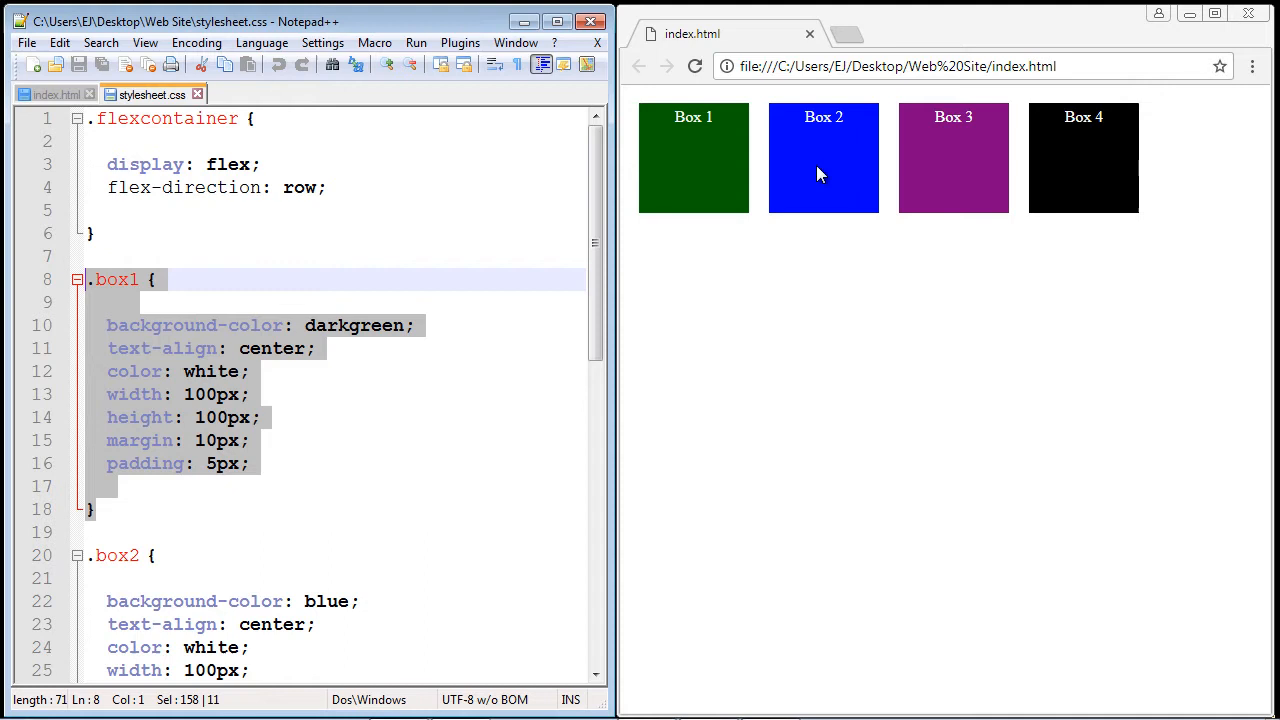
mouse_move(684, 136)
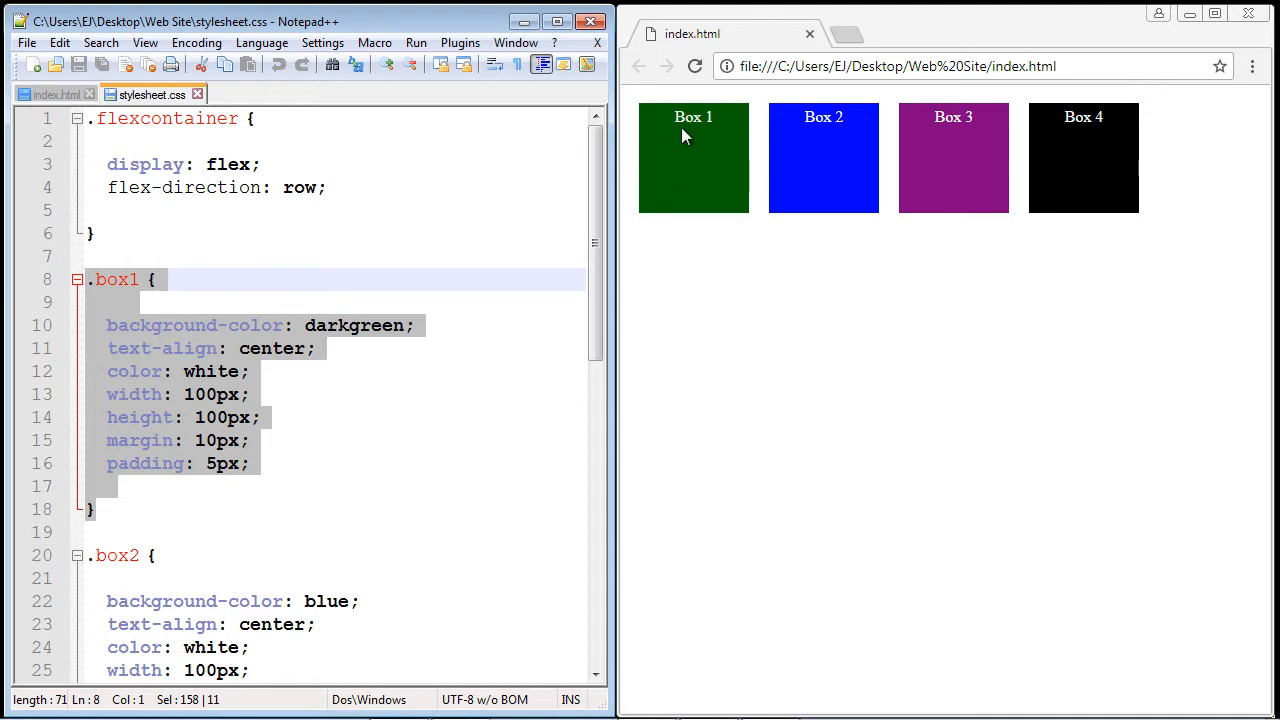
mouse_move(892, 216)
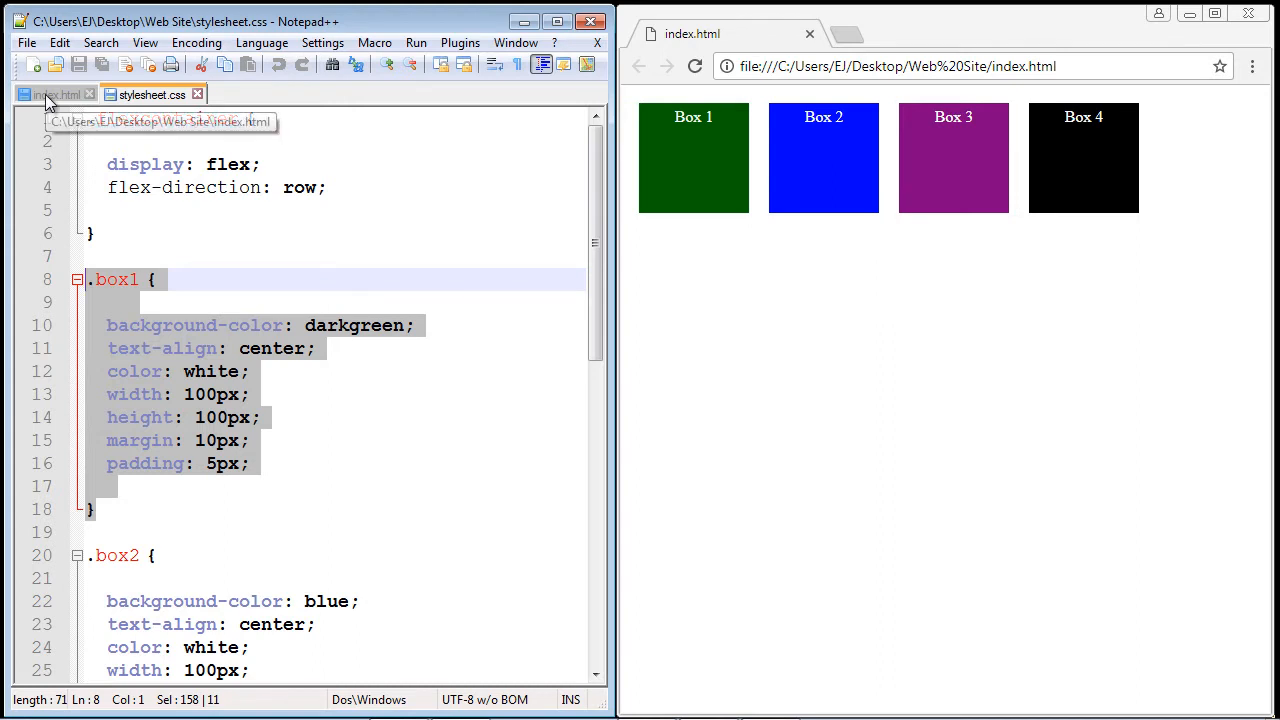
left_click(56, 94)
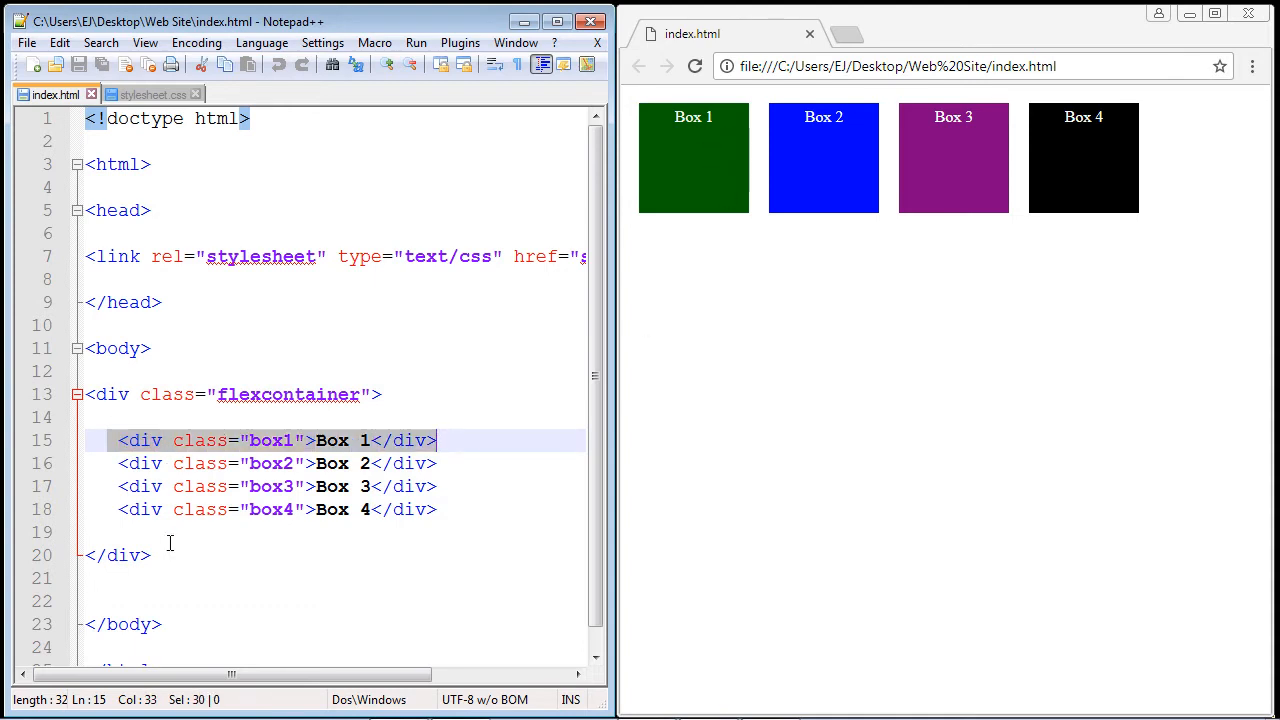
left_click(150, 94)
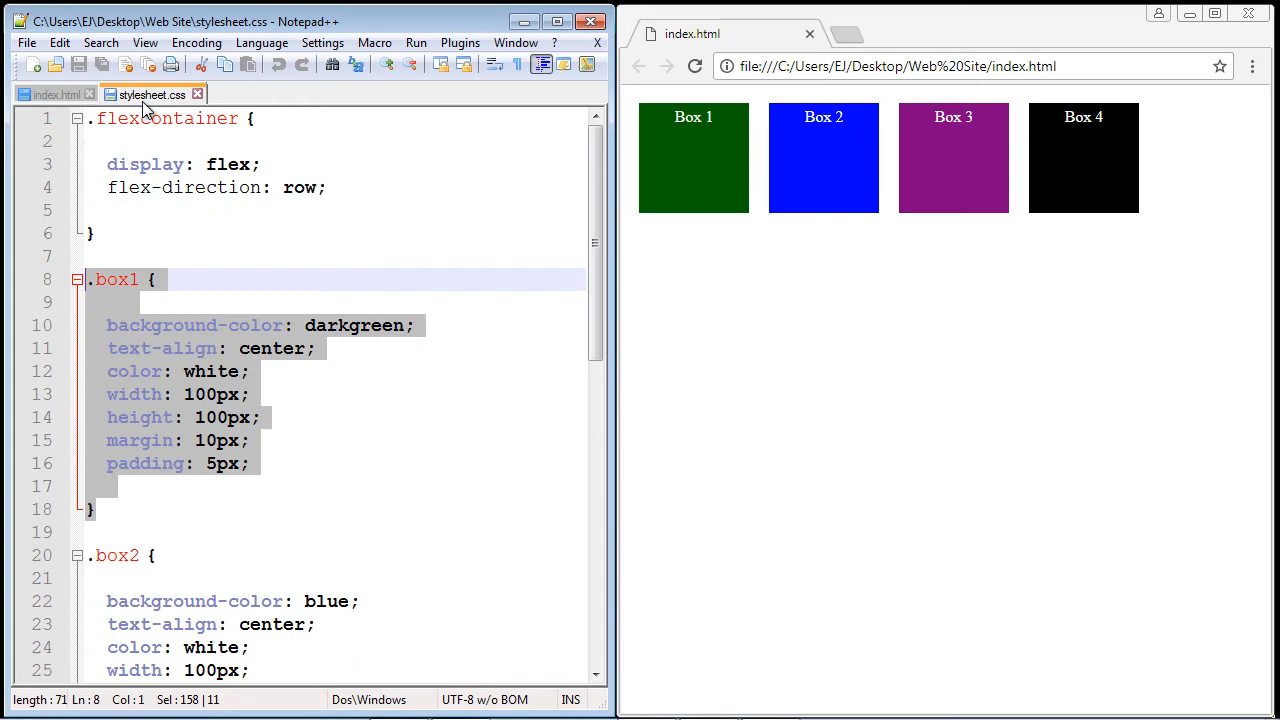
mouse_move(790, 184)
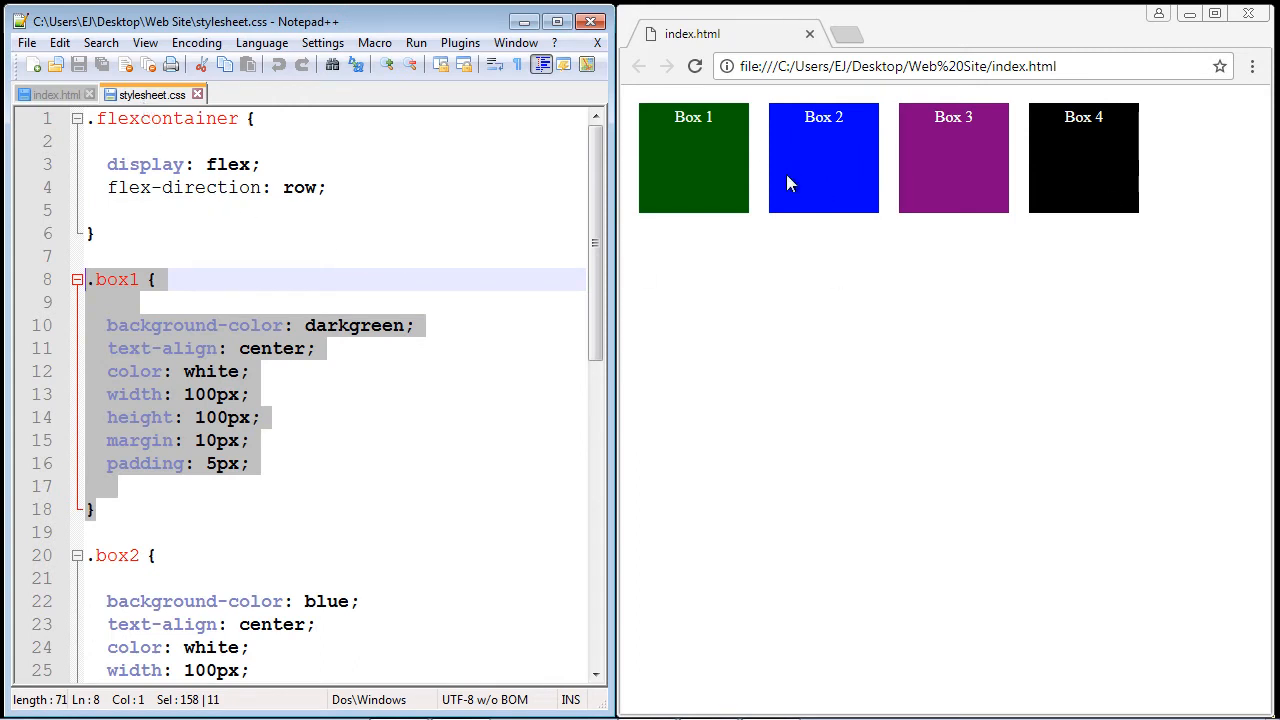
mouse_move(1108, 160)
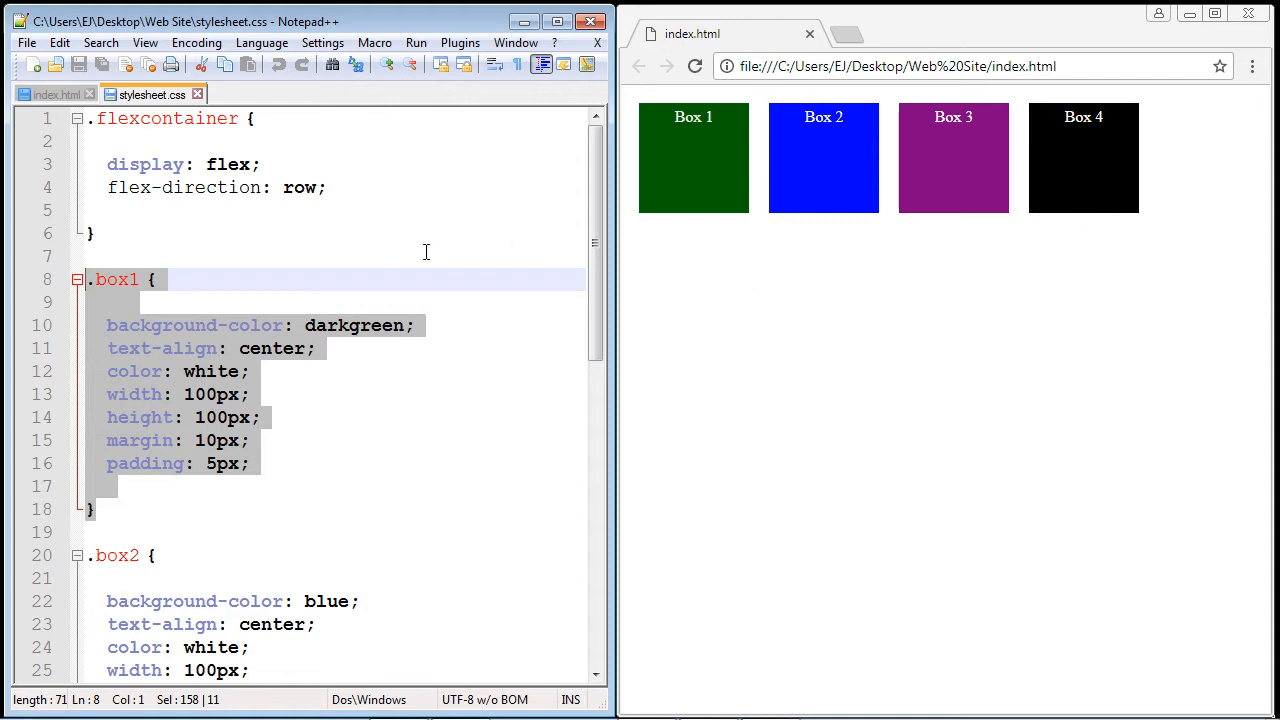
Add 'order: 1;' to the .box4 rule, save, and select the order value for editing
scroll("down", 3)
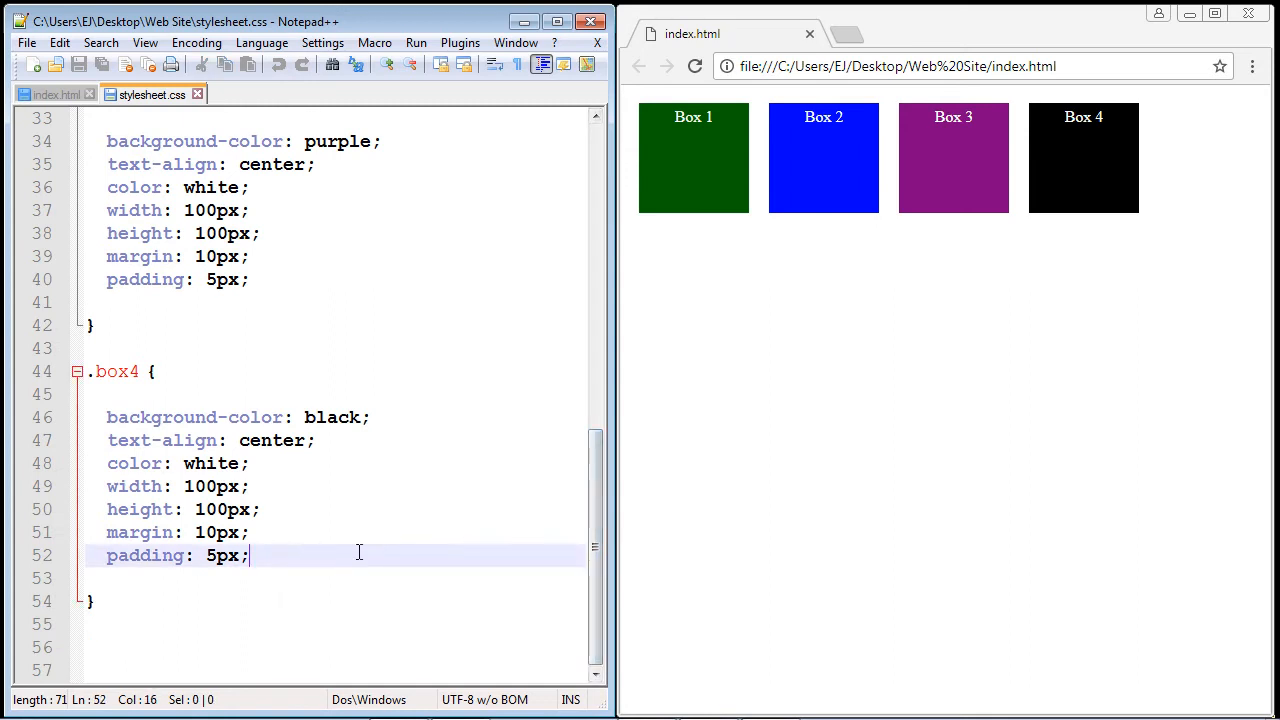
type("order: 1")
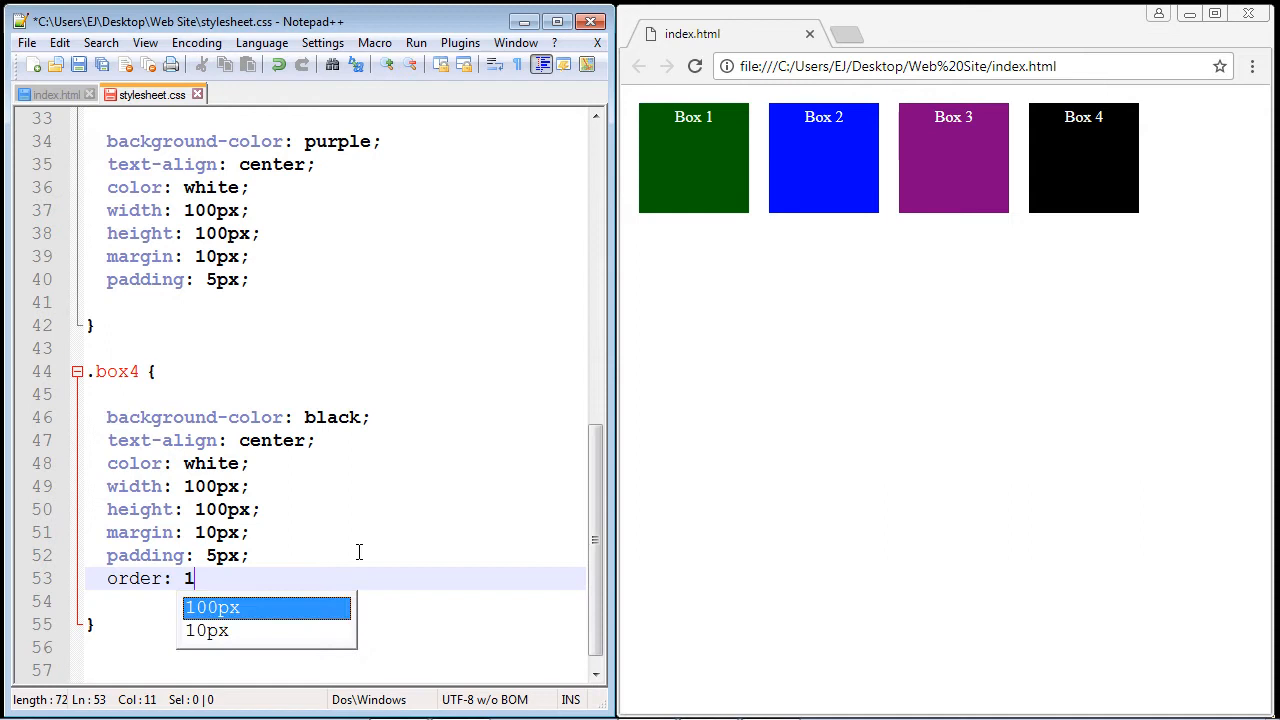
type(";")
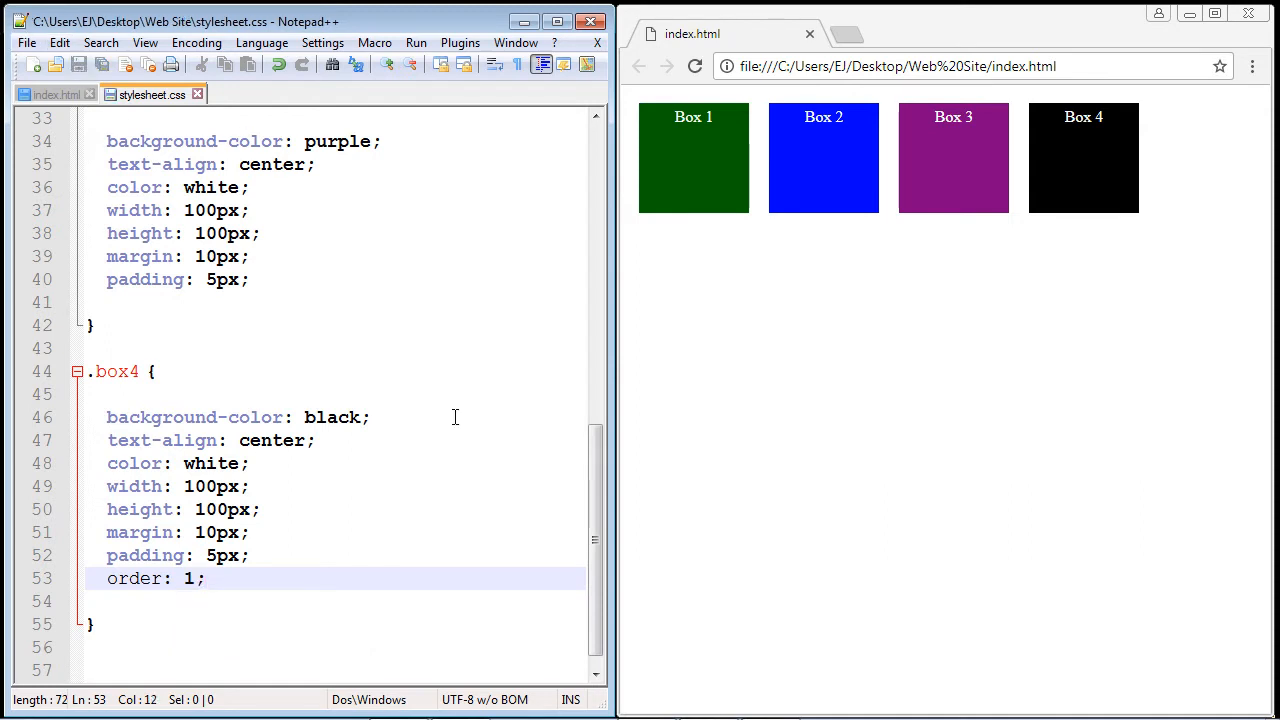
left_click(696, 66)
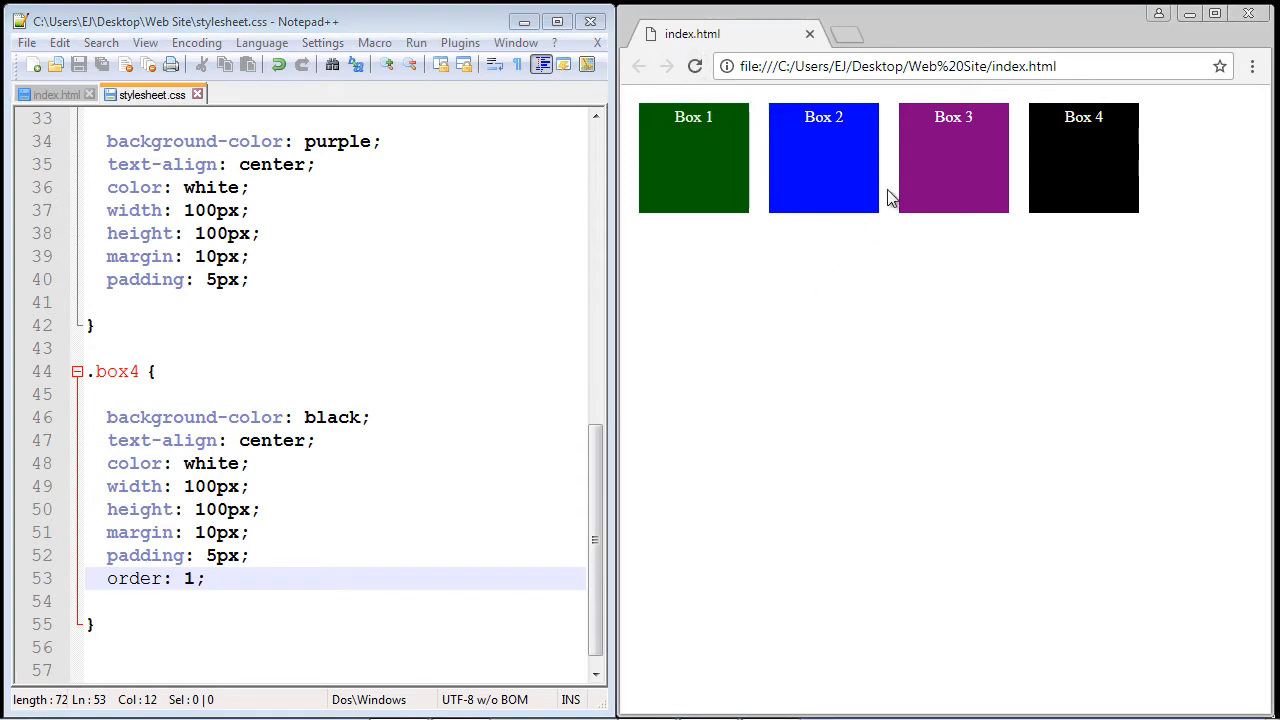
mouse_move(670, 178)
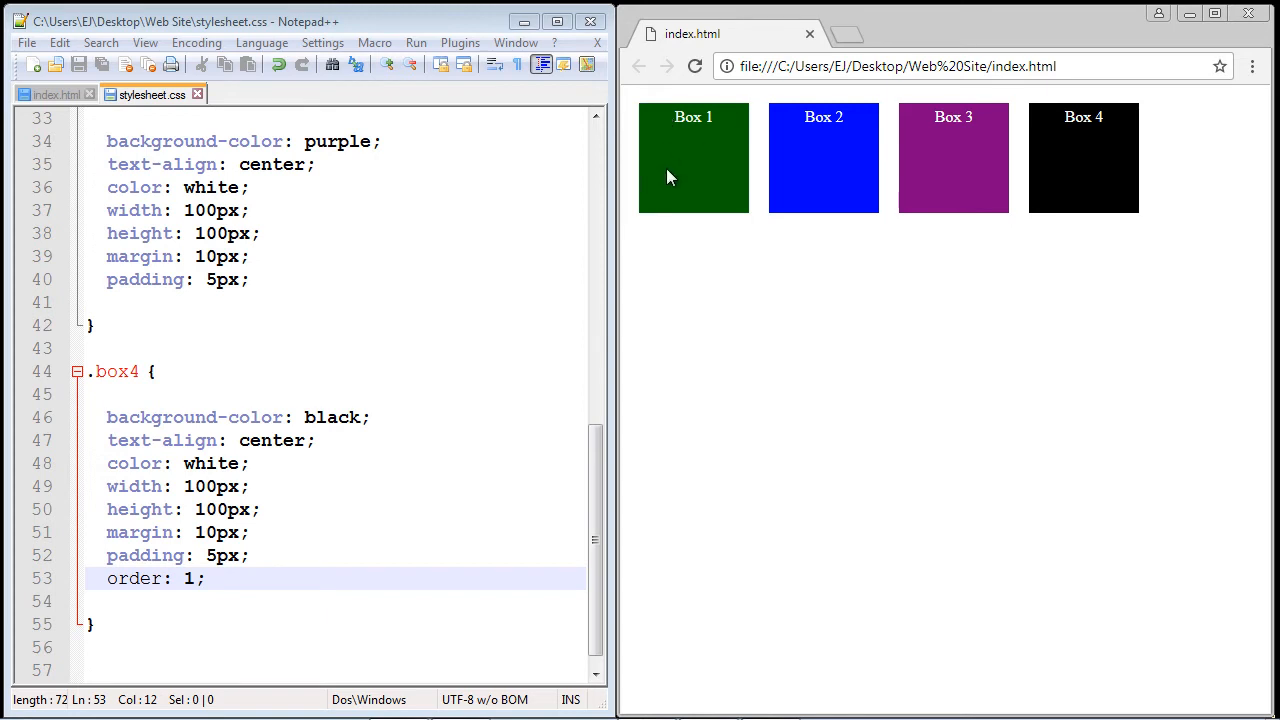
mouse_move(964, 170)
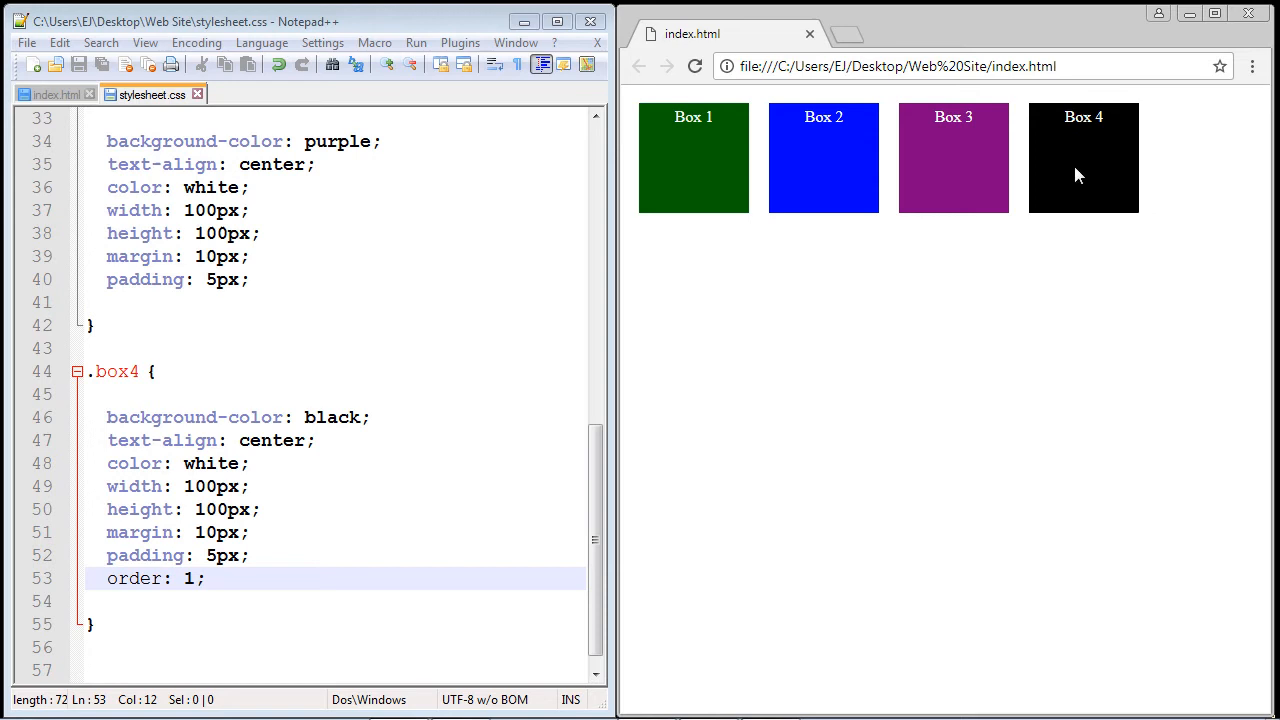
double_click(188, 578)
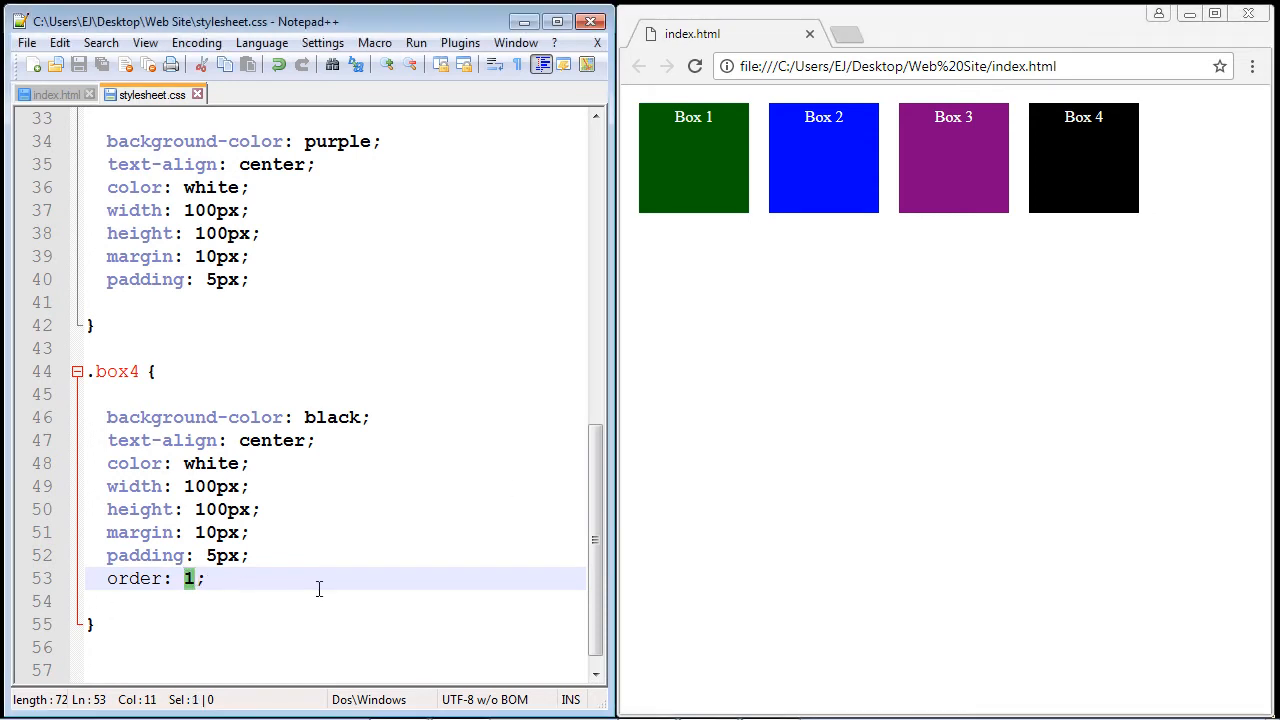
mouse_move(1048, 176)
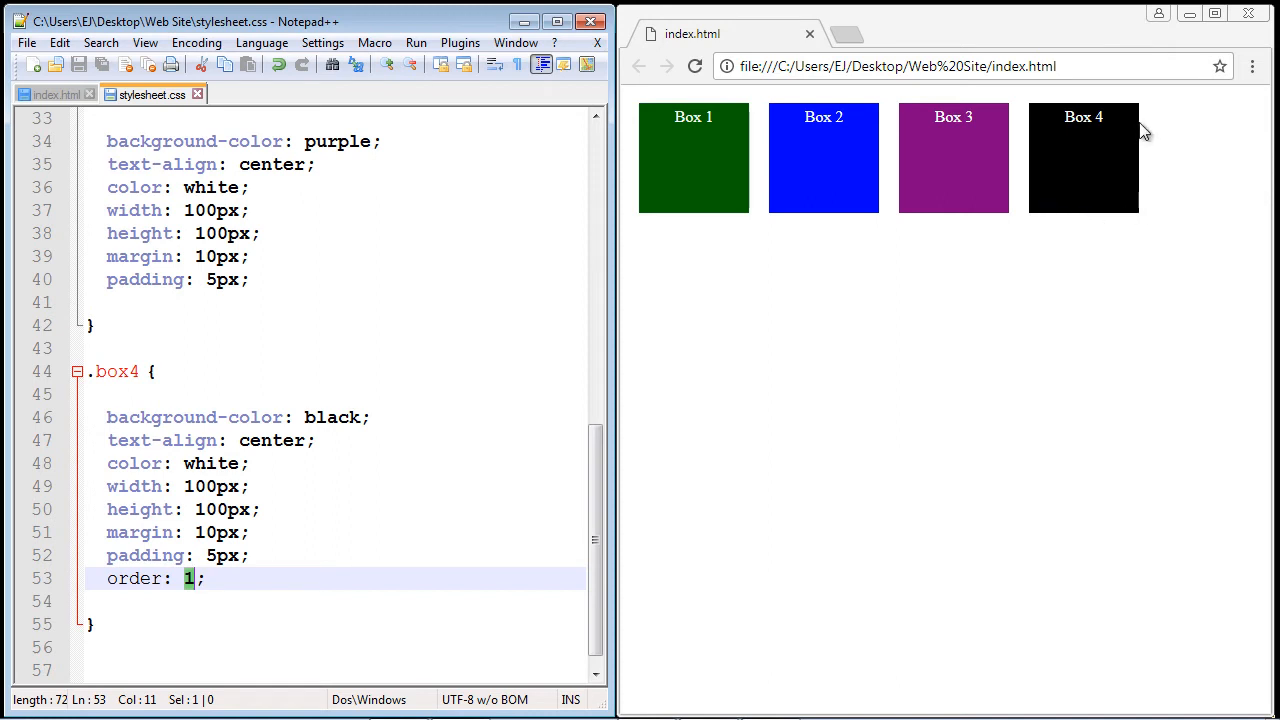
mouse_move(670, 180)
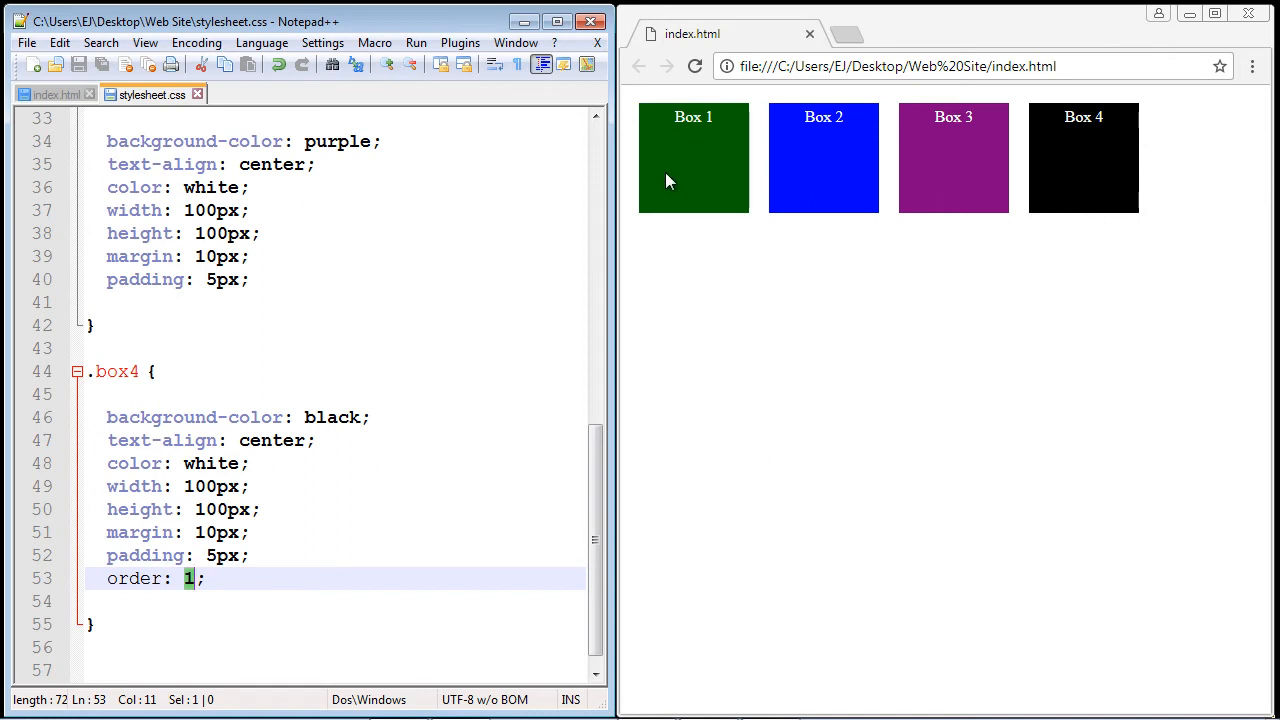
mouse_move(644, 182)
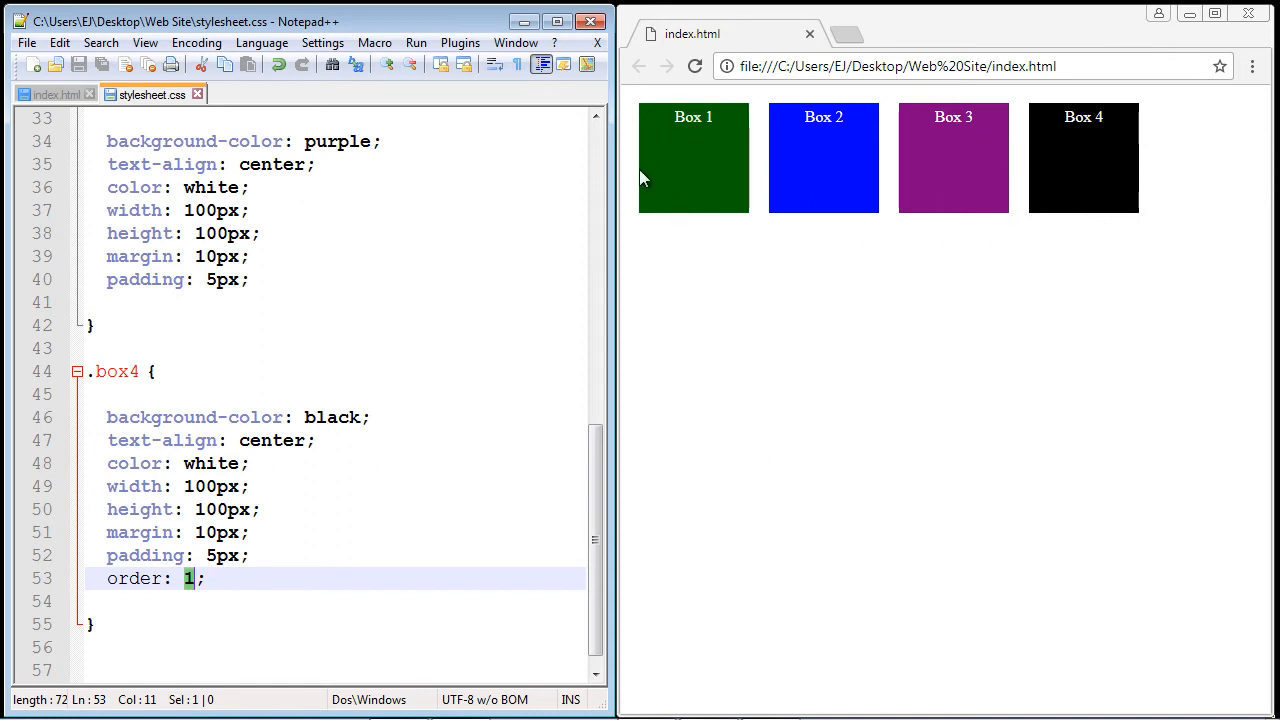
mouse_move(696, 164)
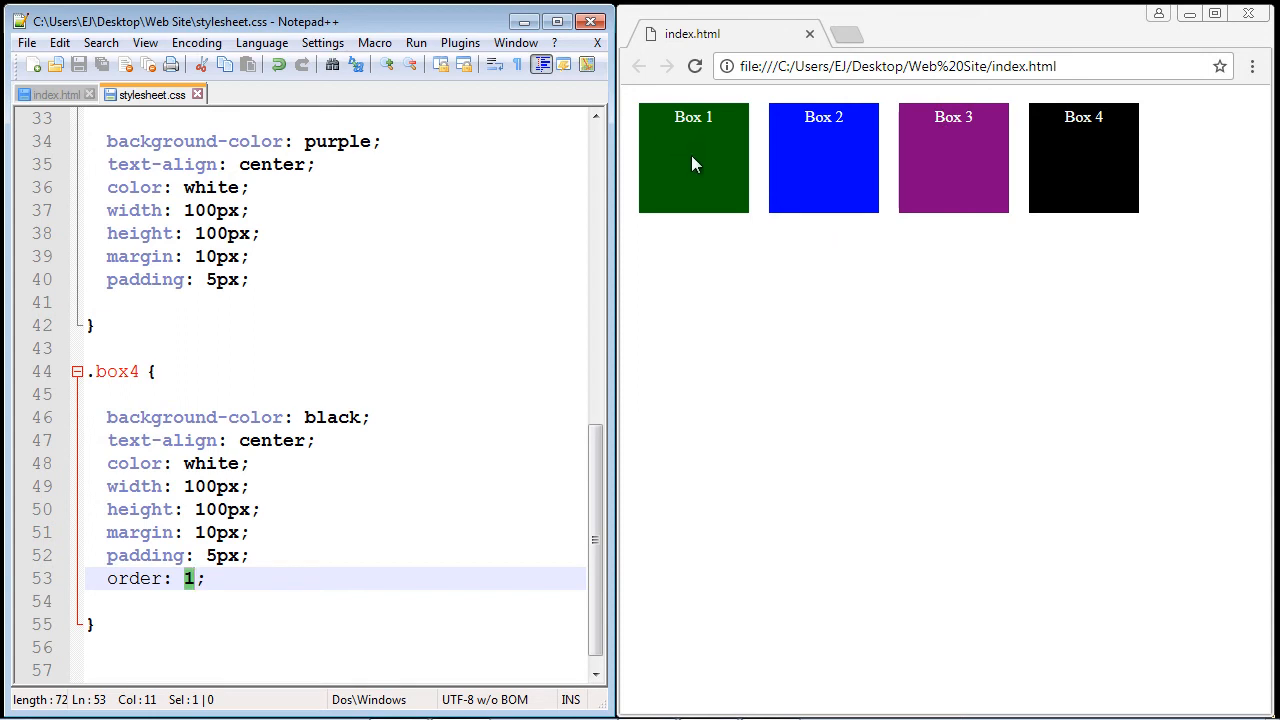
mouse_move(702, 160)
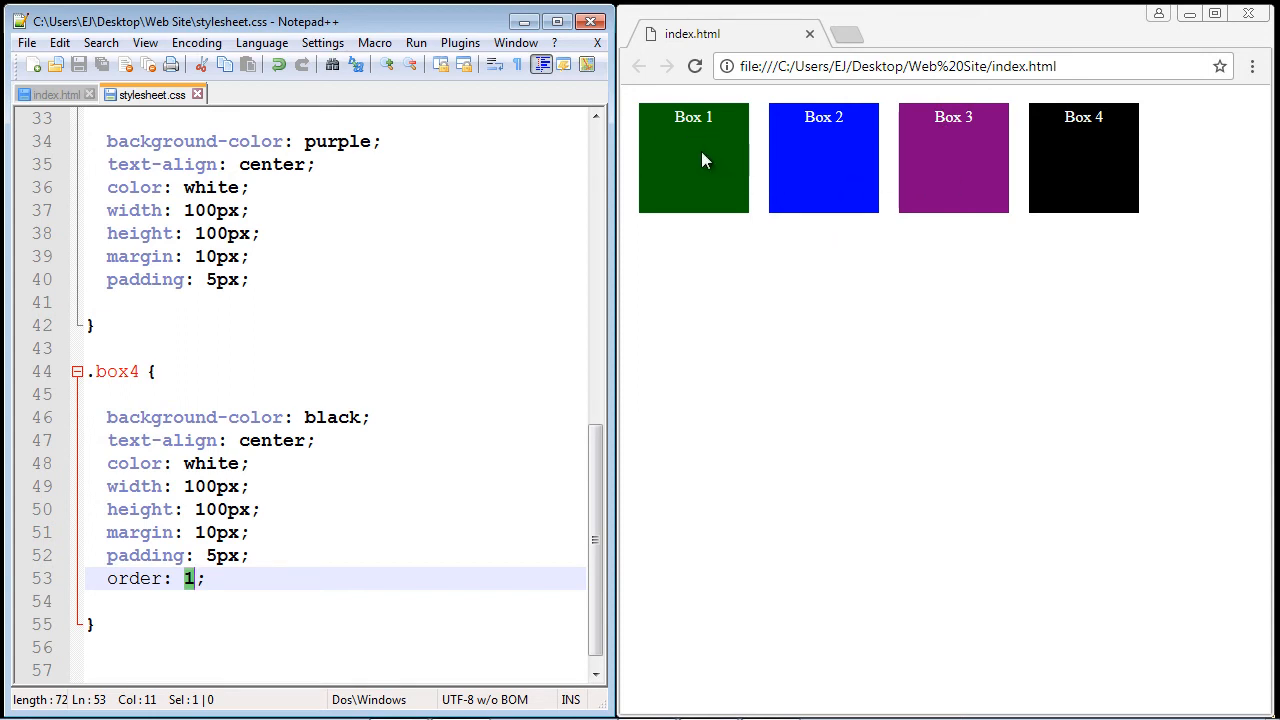
mouse_move(700, 148)
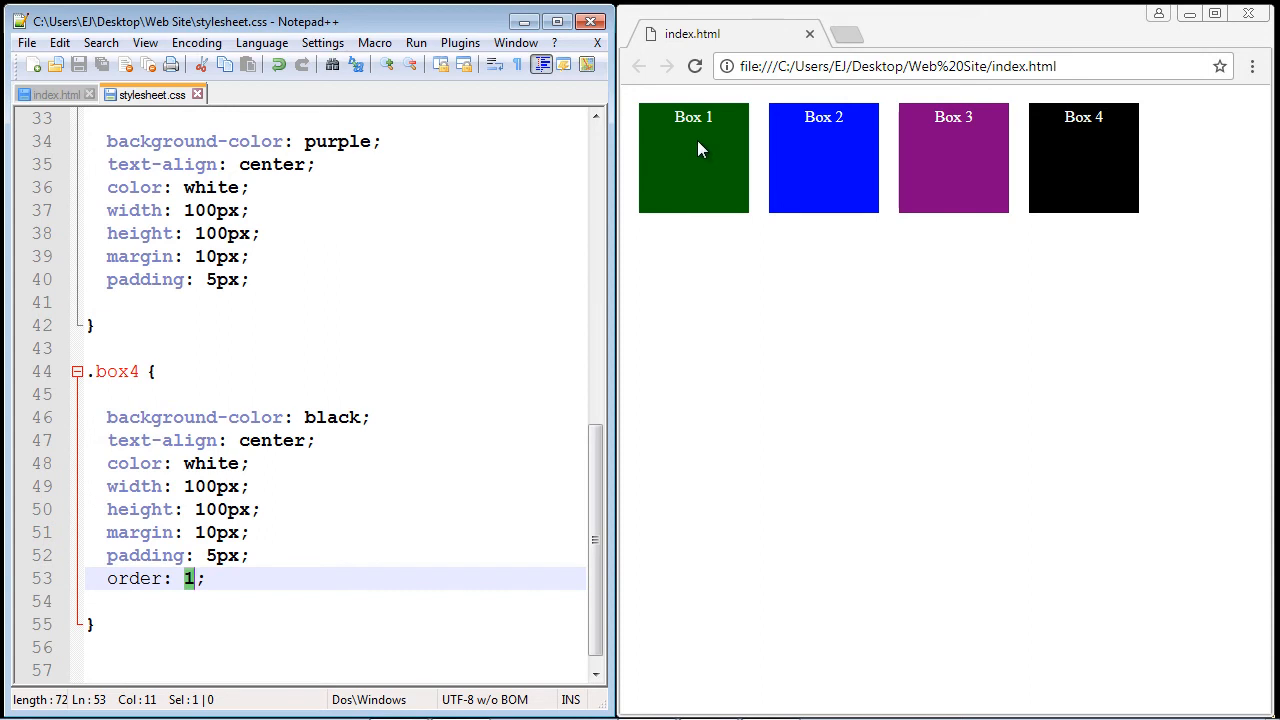
mouse_move(876, 194)
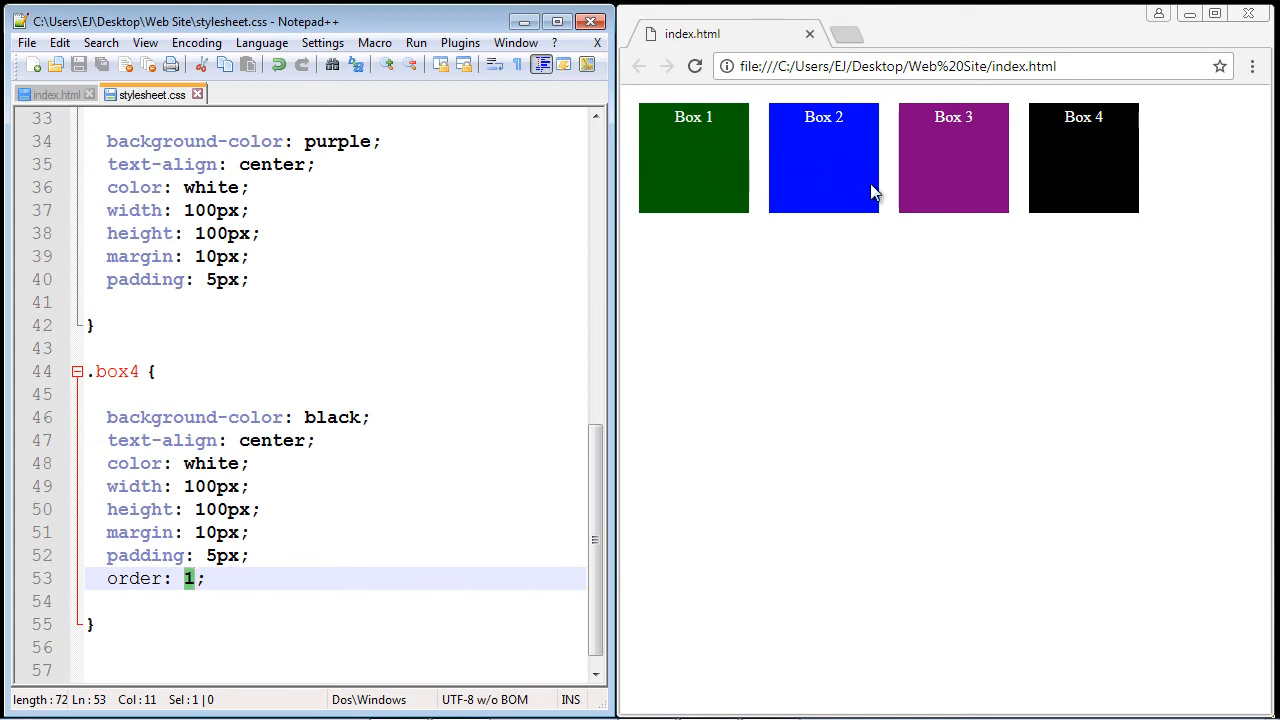
mouse_move(976, 154)
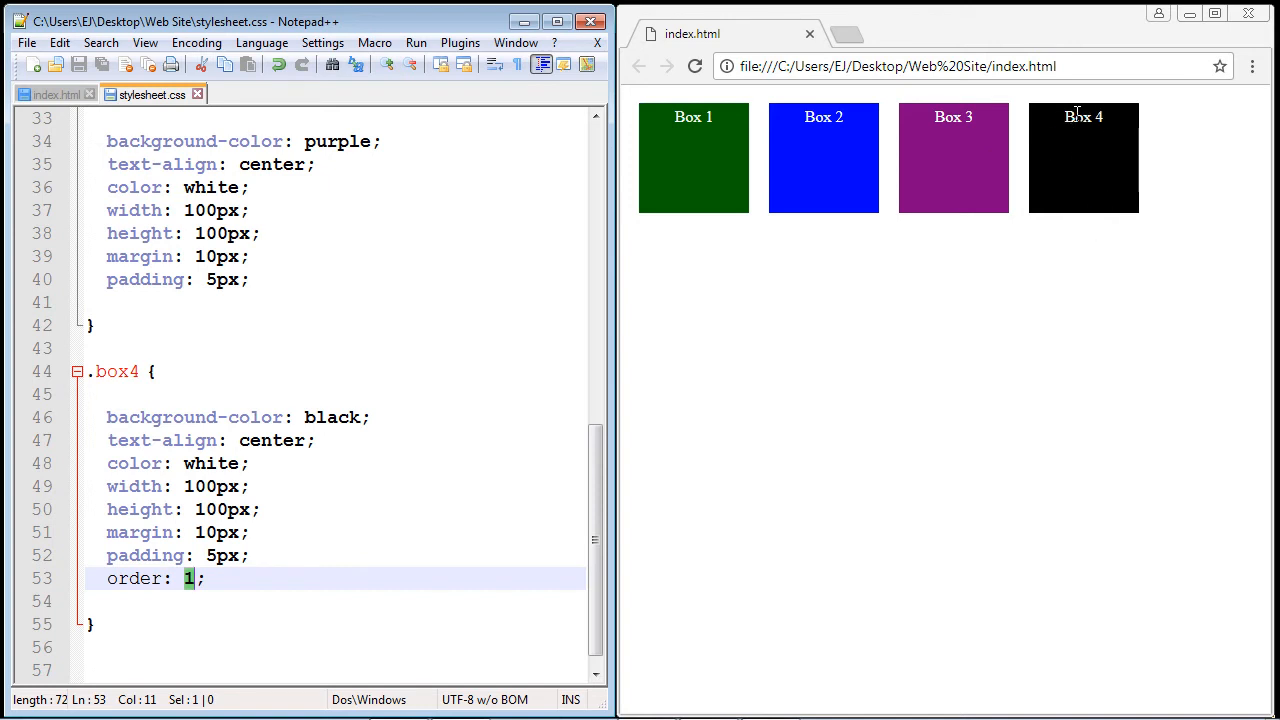
mouse_move(1020, 164)
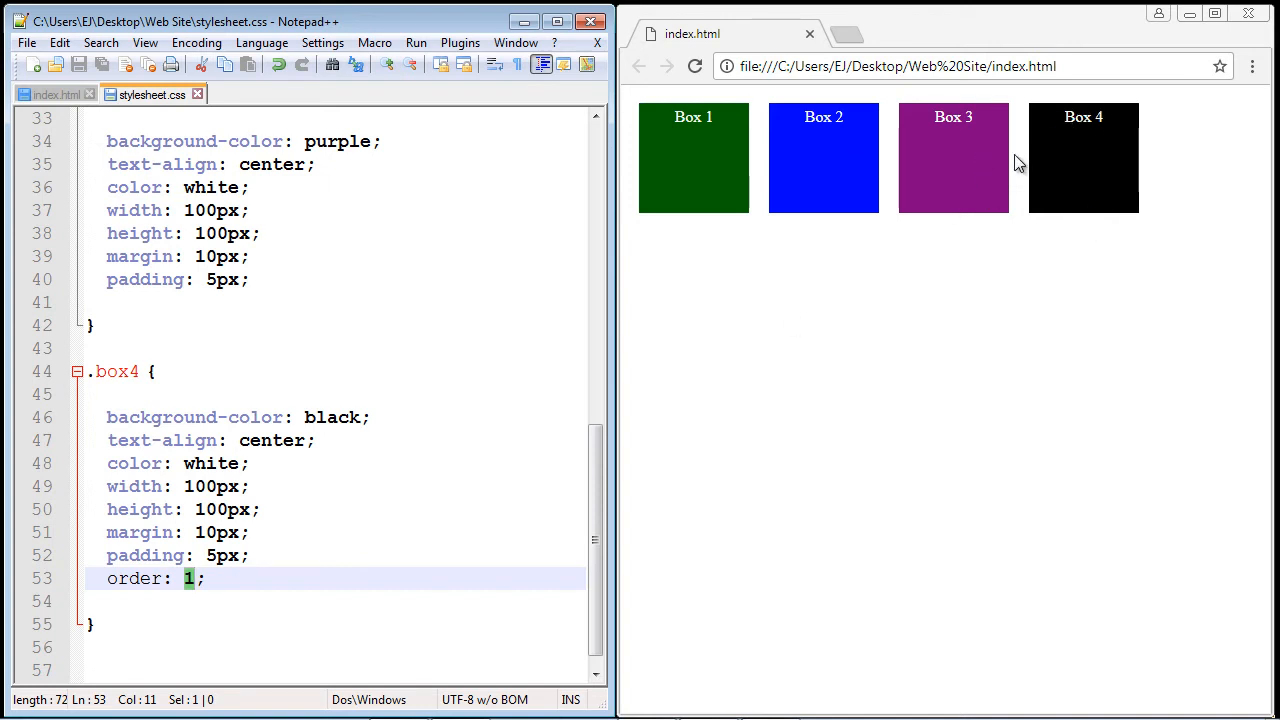
mouse_move(696, 180)
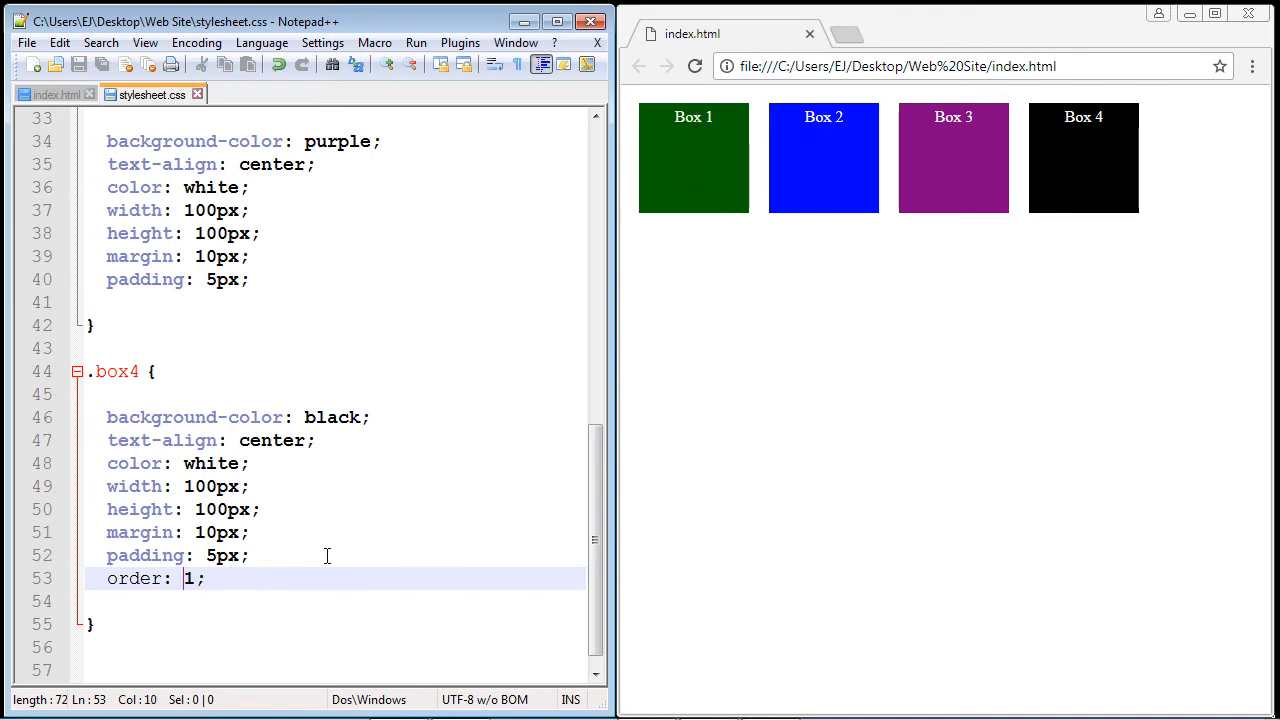
Change the .box4 order value to -1 so Box 4 leads the row
type("-")
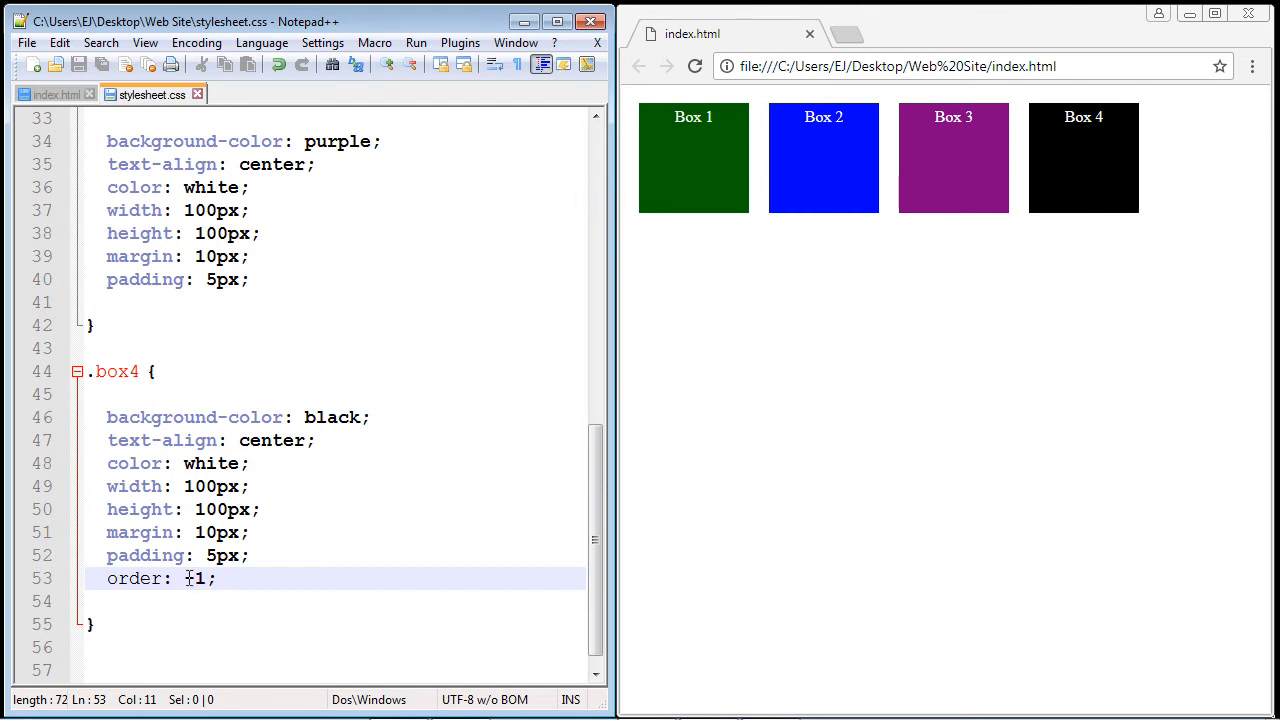
type("-")
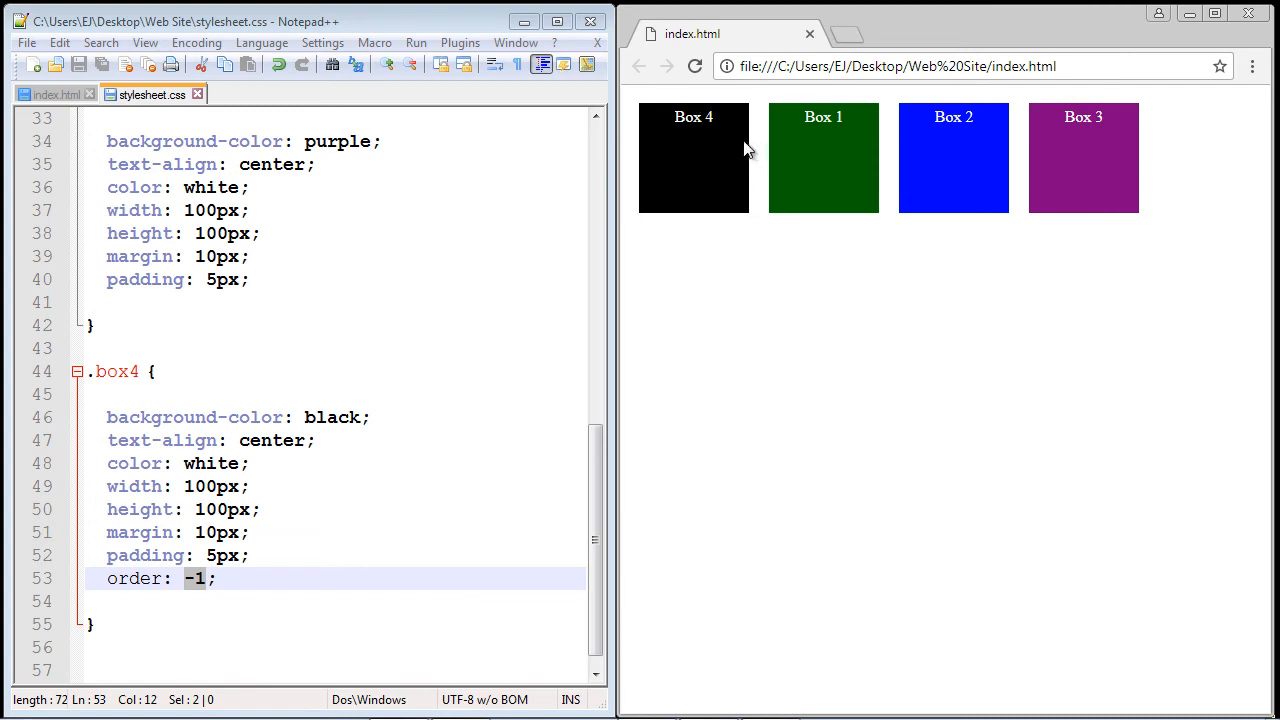
mouse_move(1088, 160)
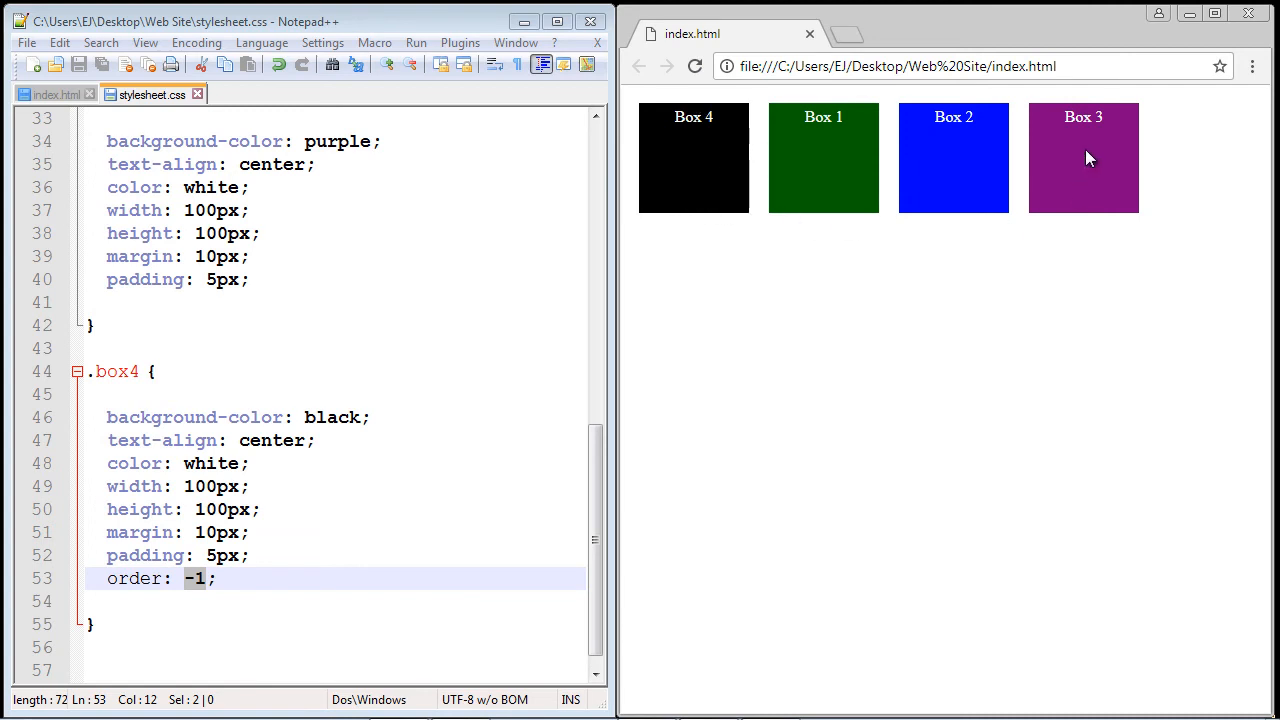
mouse_move(1070, 158)
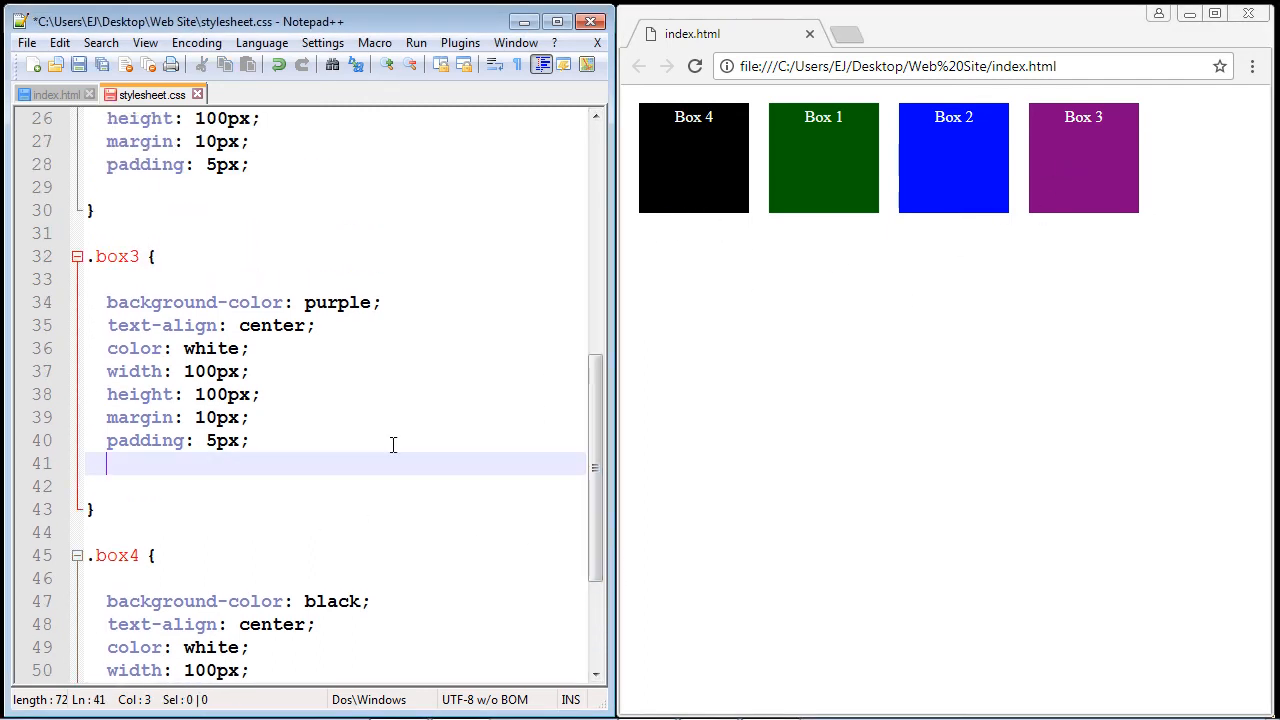
Add 'order: -1000;' to the .box3 rule so Box 3 comes first
type("order")
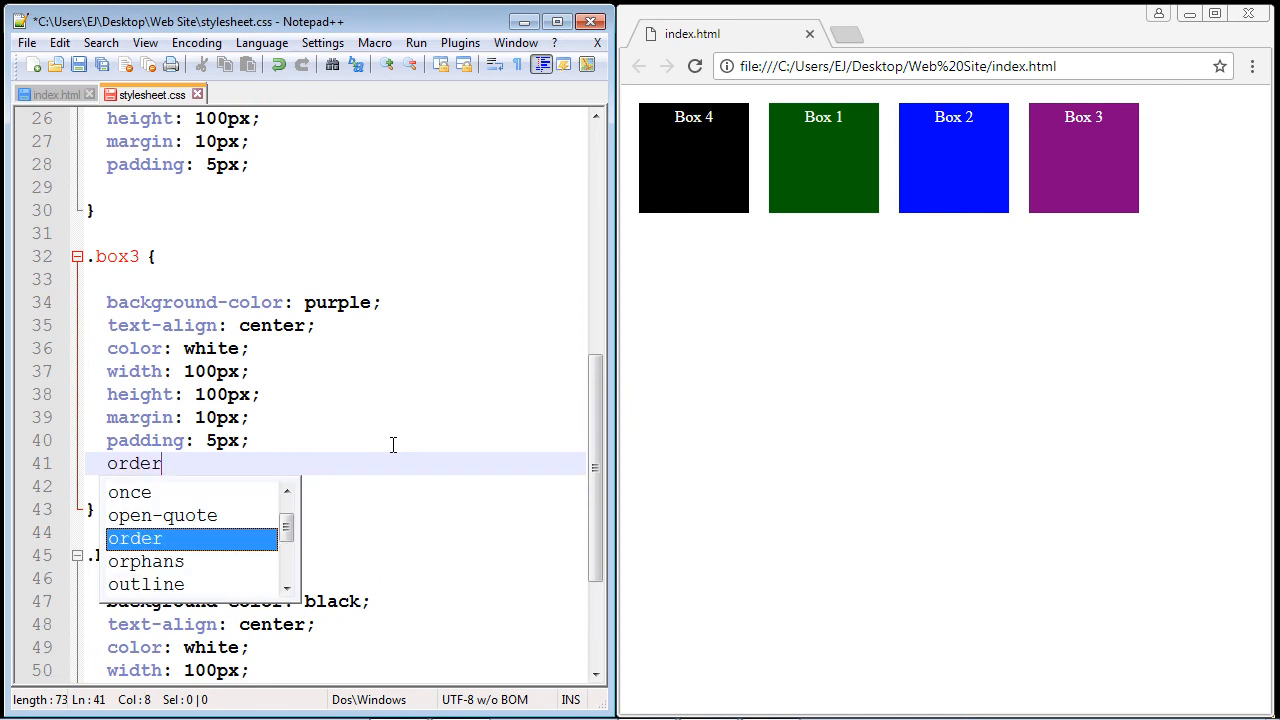
type(": -1")
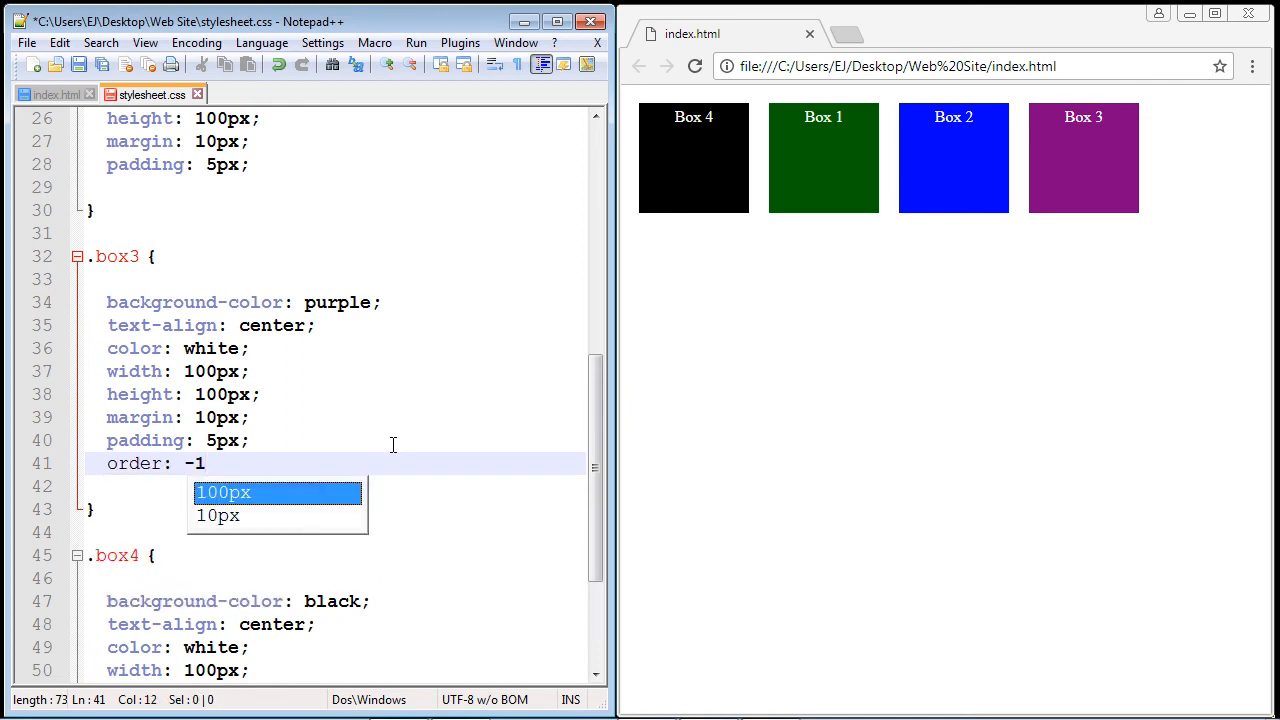
type("000")
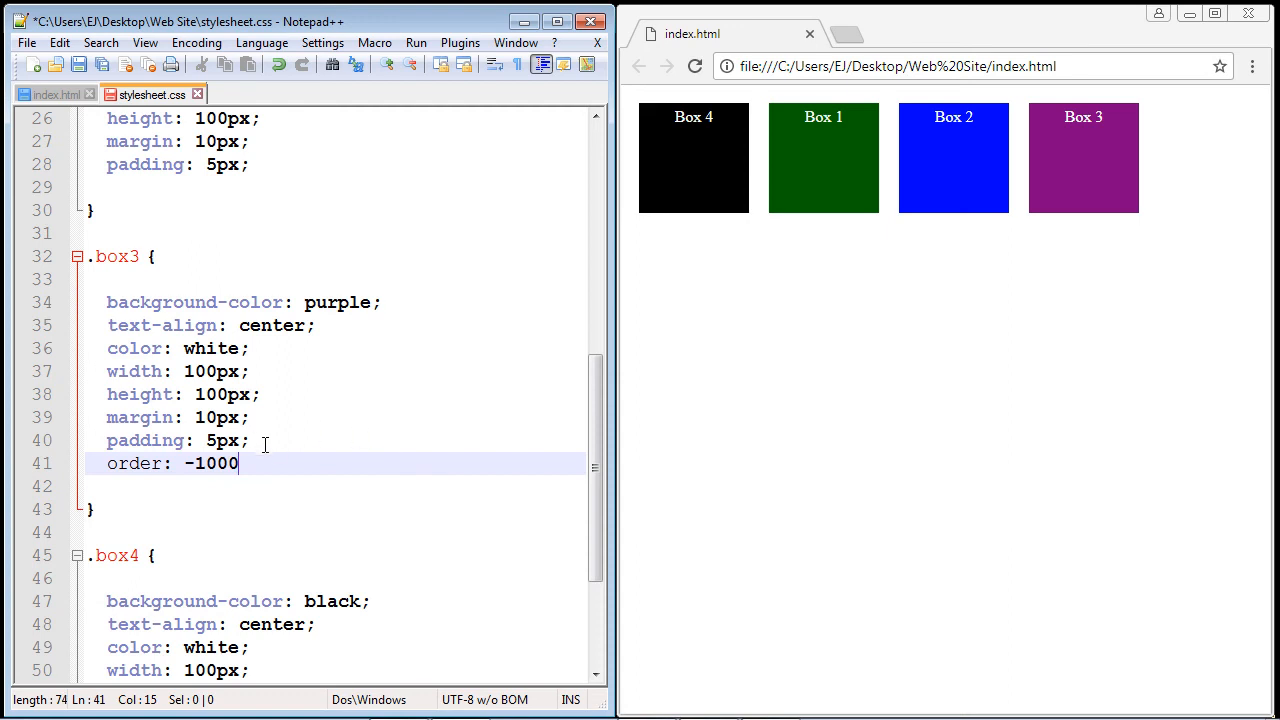
type(";")
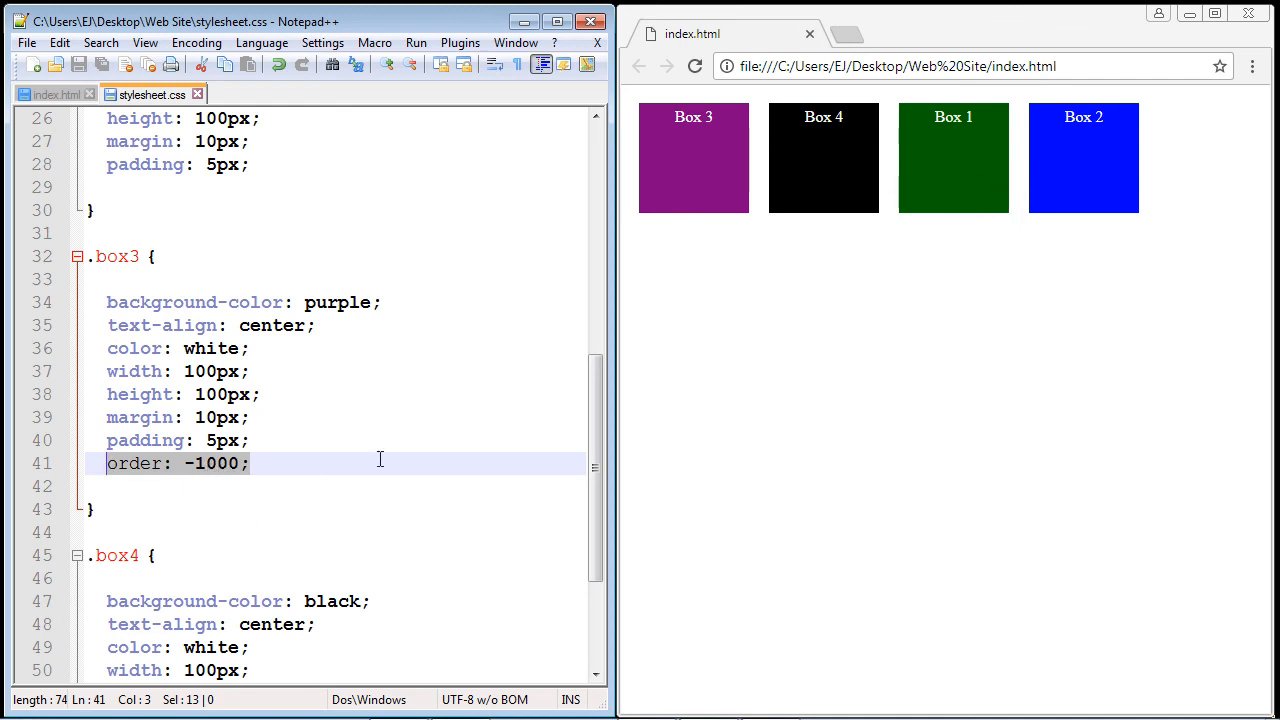
mouse_move(264, 312)
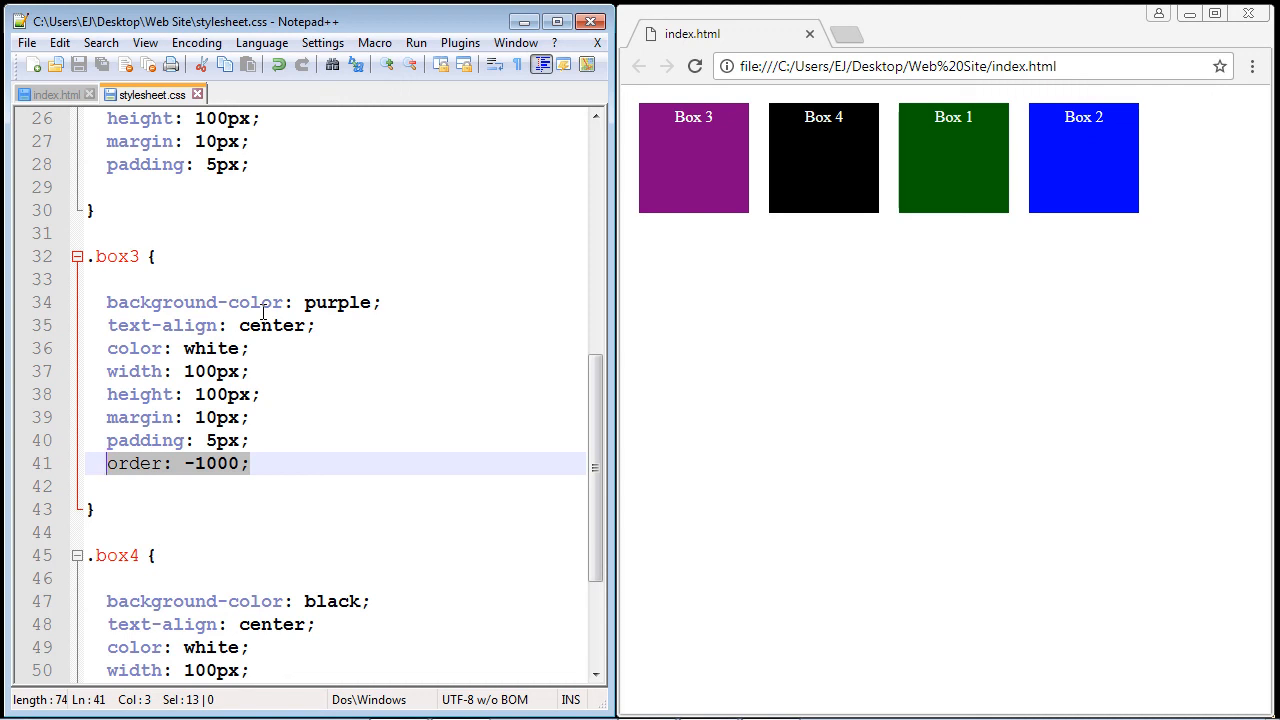
mouse_move(296, 320)
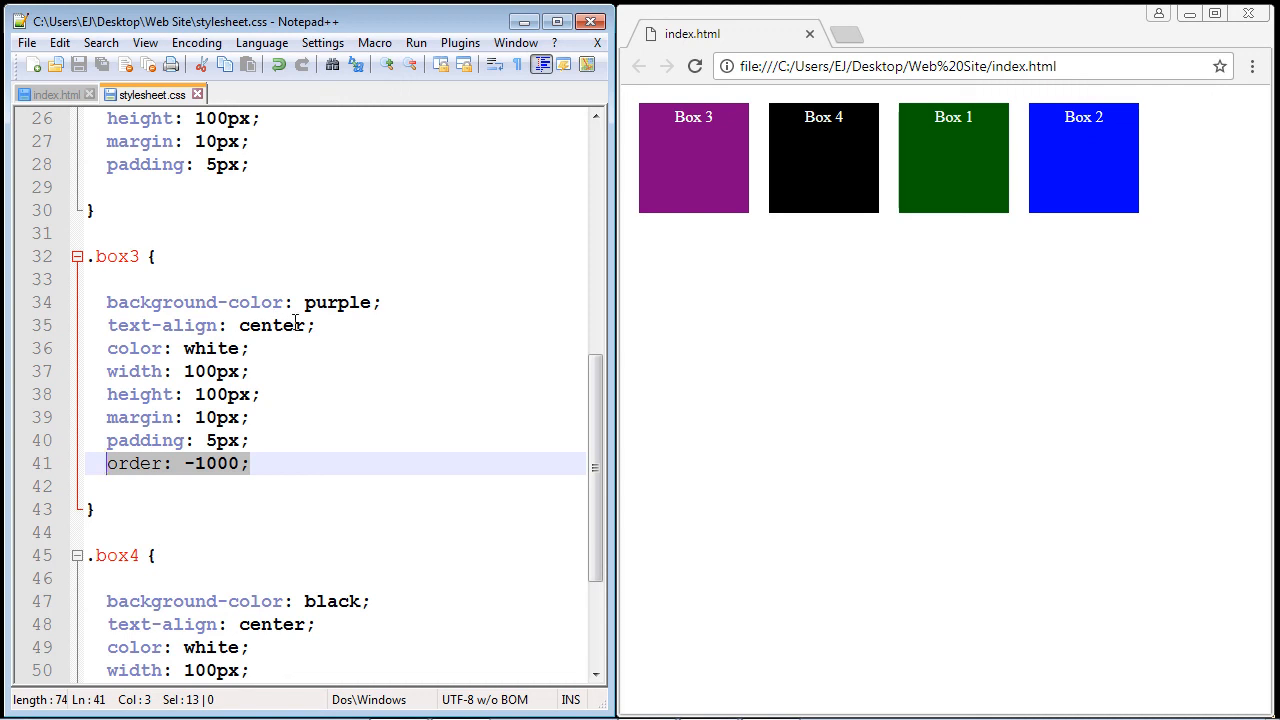